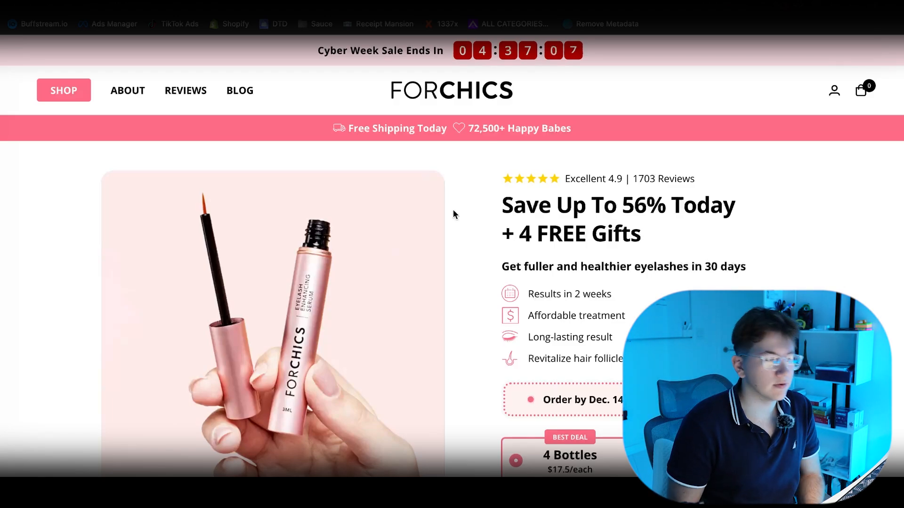
pyautogui.moveTo(431, 29)
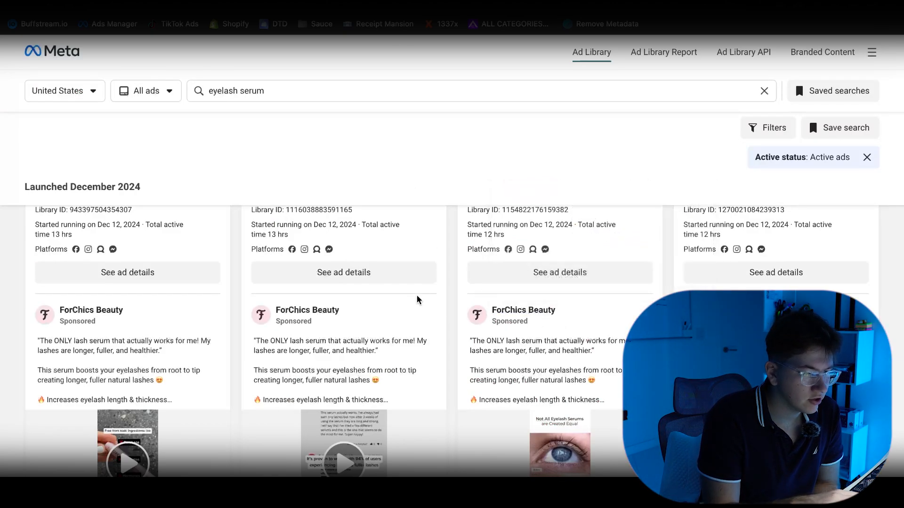
# Open Chrome developer tools on the ForChics page and show the before-and-after gallery image.
pyautogui.scroll(-3)
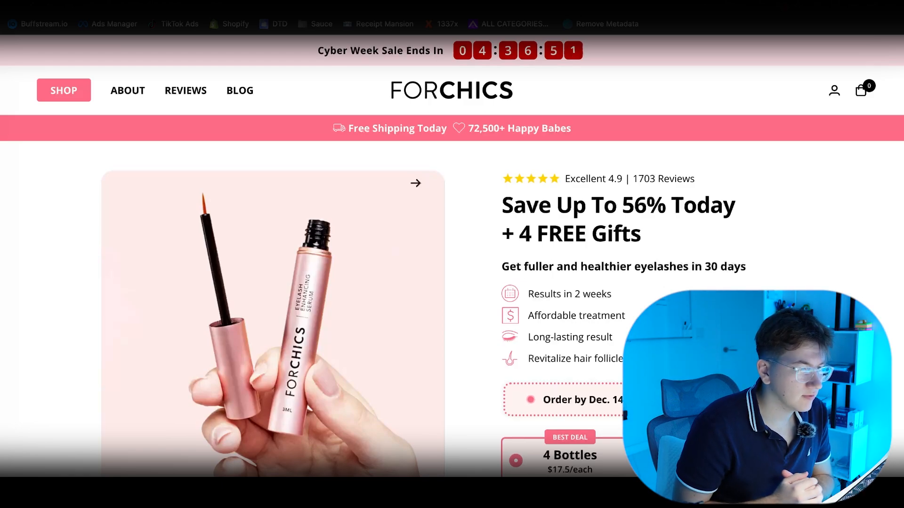
pyautogui.moveTo(331, 120)
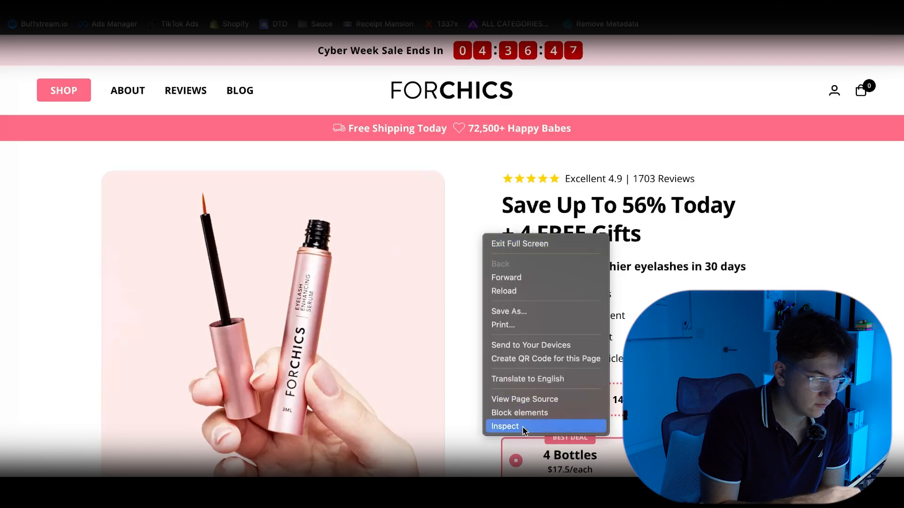
pyautogui.click(504, 426)
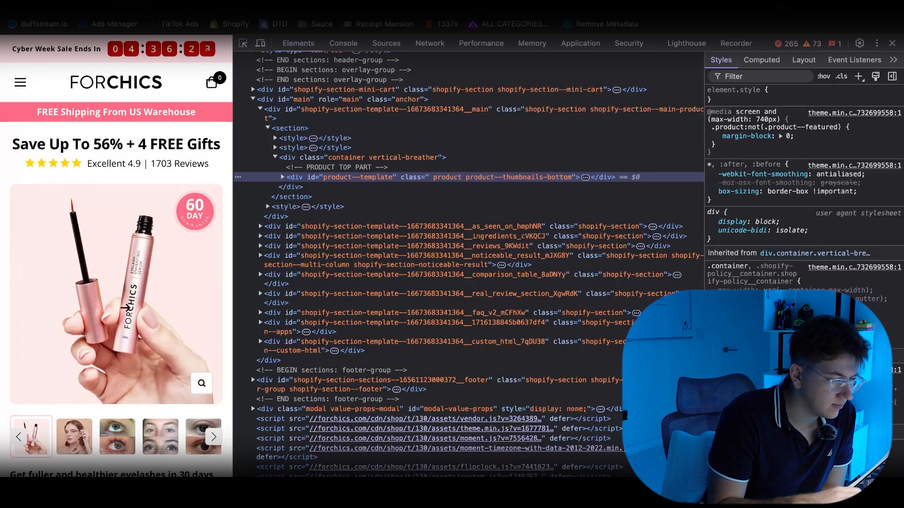
pyautogui.click(149, 436)
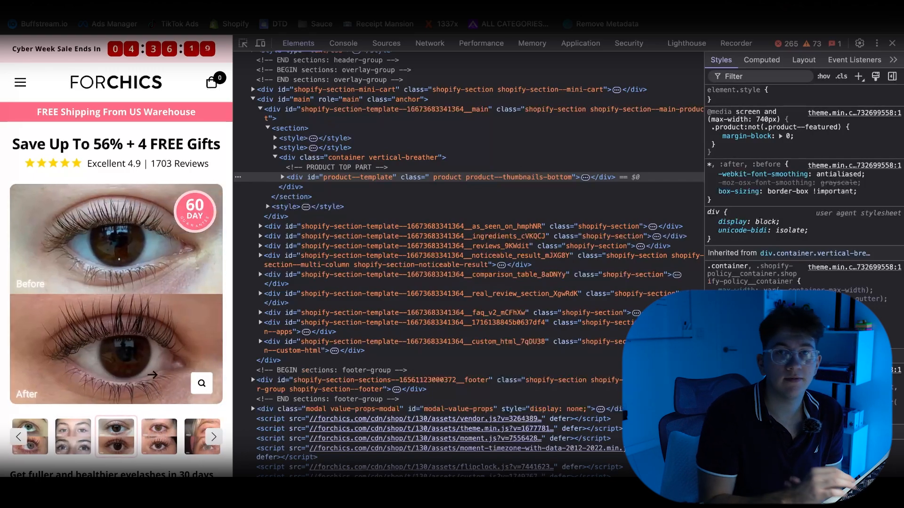
# Scroll down the mobile-width page and select the 1 Bottle bundle option.
pyautogui.scroll(-3)
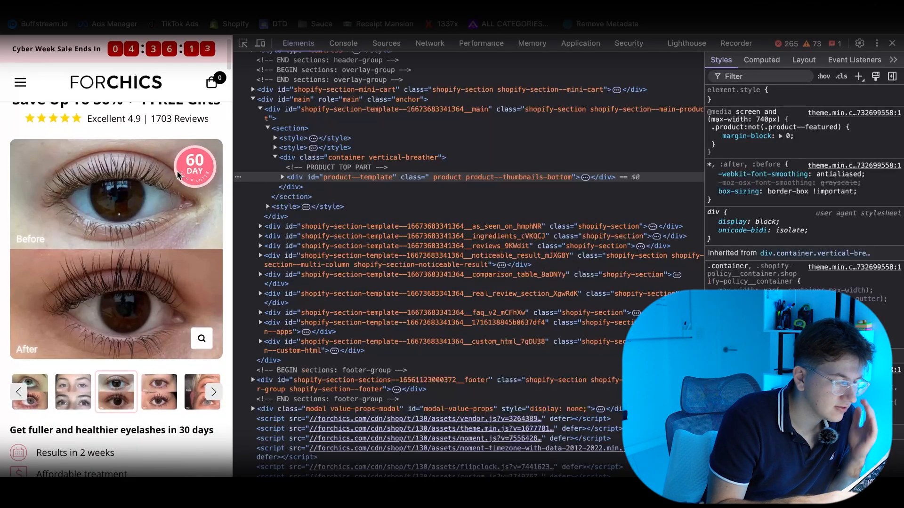
pyautogui.scroll(-3)
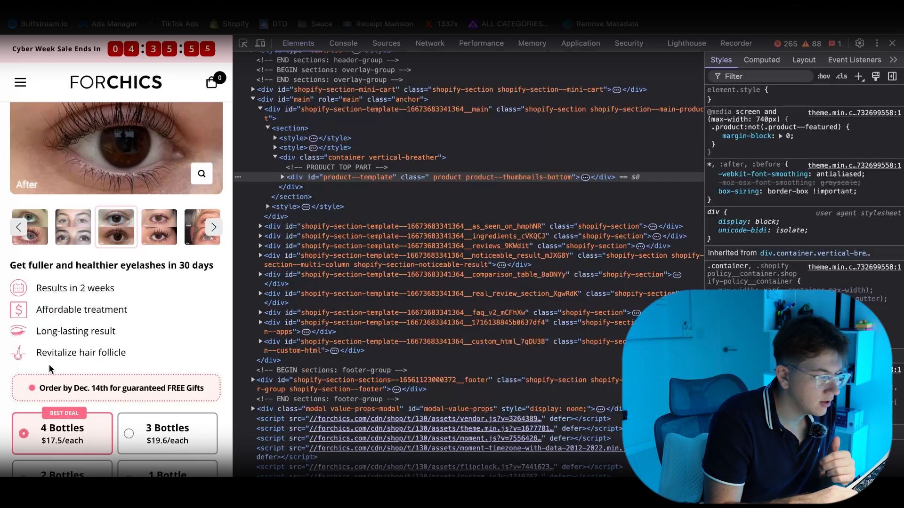
pyautogui.scroll(-3)
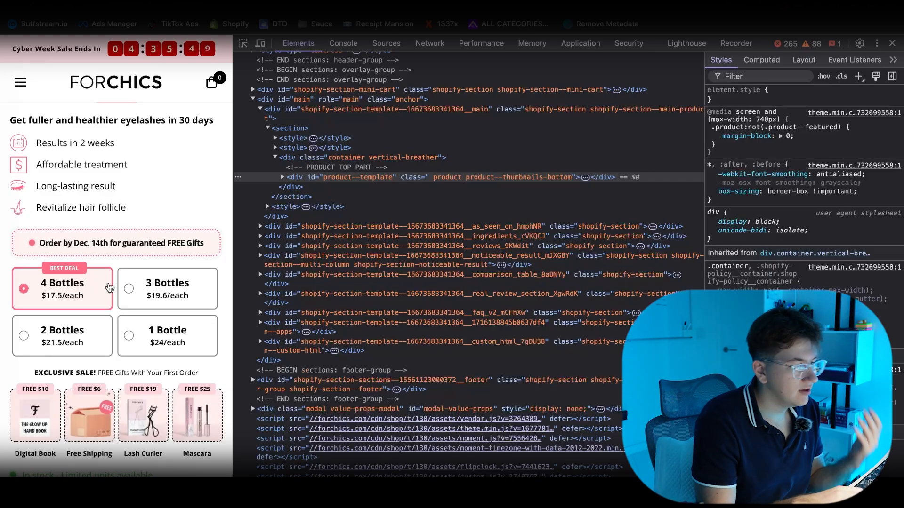
pyautogui.moveTo(114, 286)
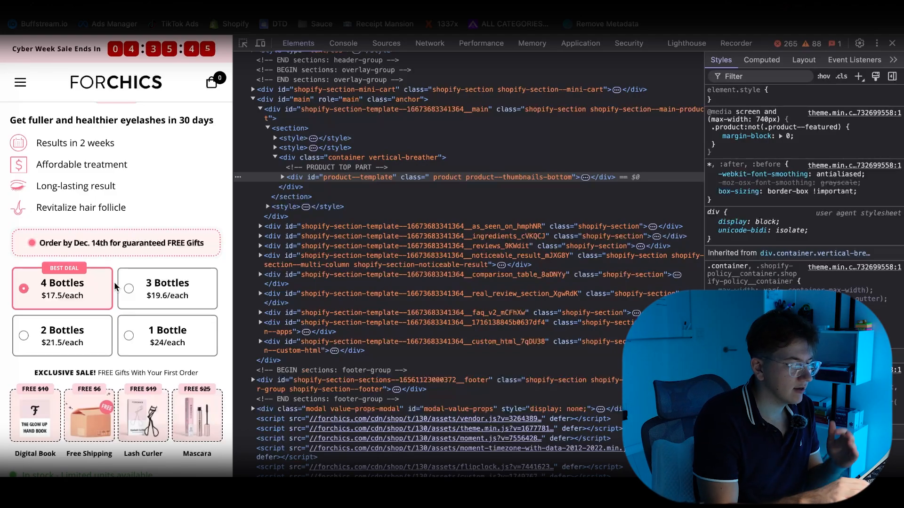
pyautogui.click(128, 335)
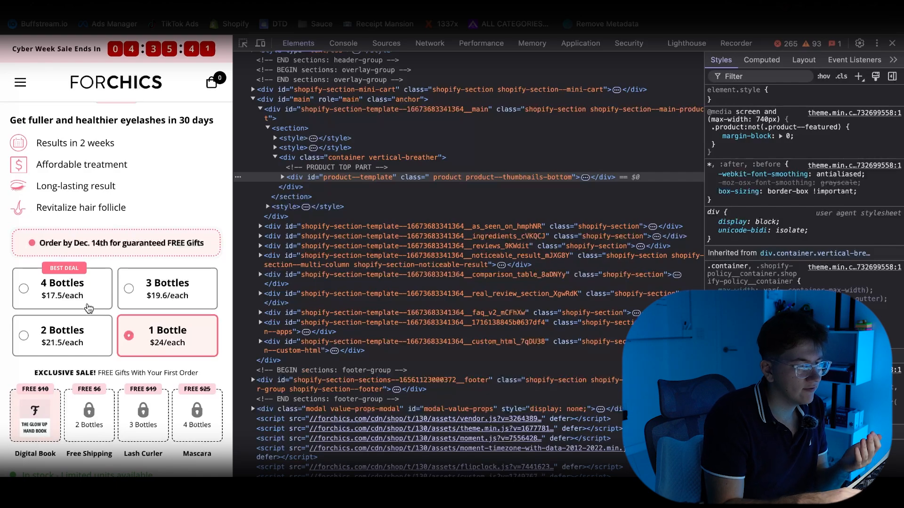
pyautogui.moveTo(79, 287)
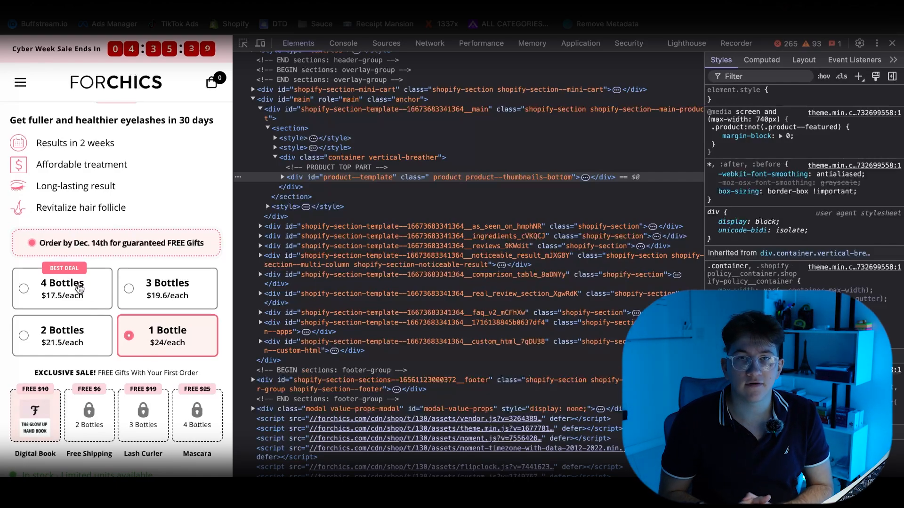
pyautogui.scroll(-3)
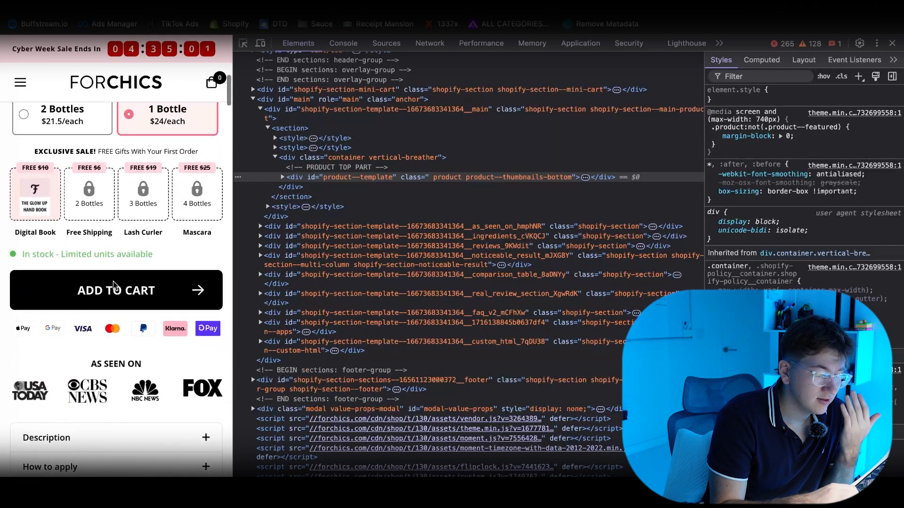
pyautogui.scroll(-3)
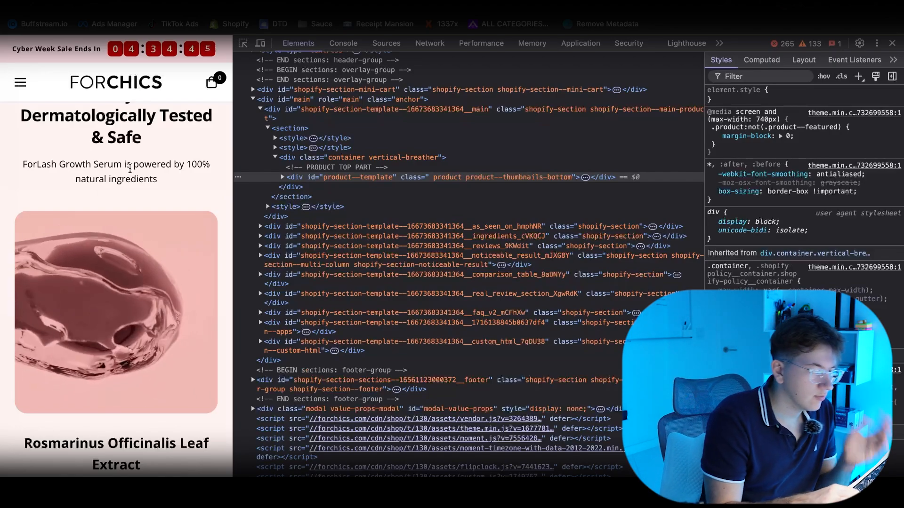
pyautogui.scroll(-3)
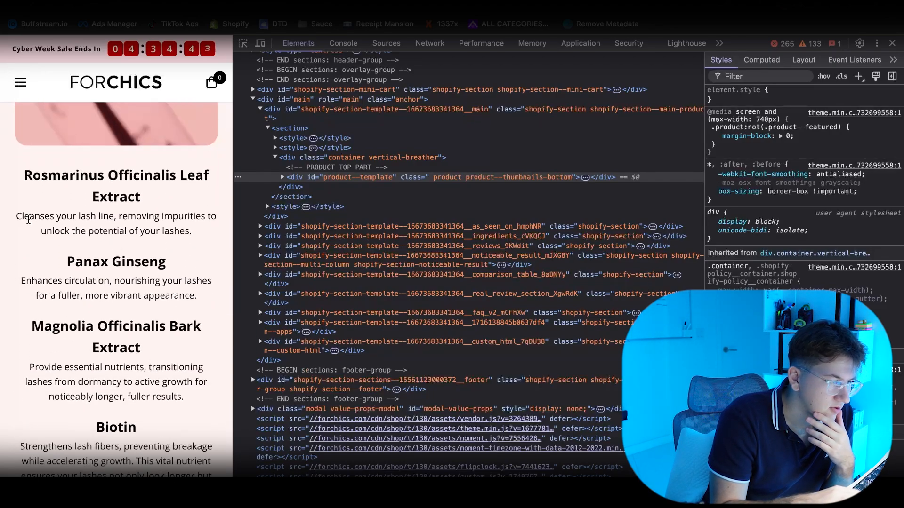
pyautogui.scroll(-3)
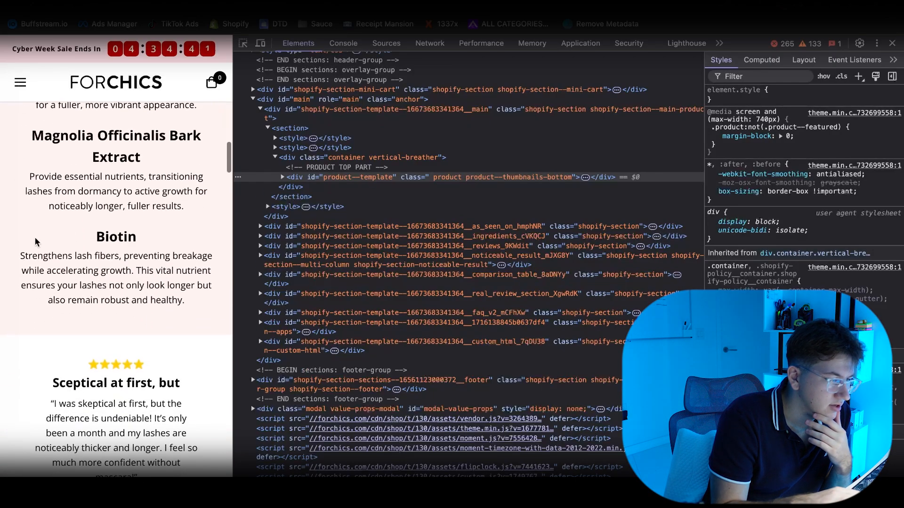
pyautogui.scroll(3)
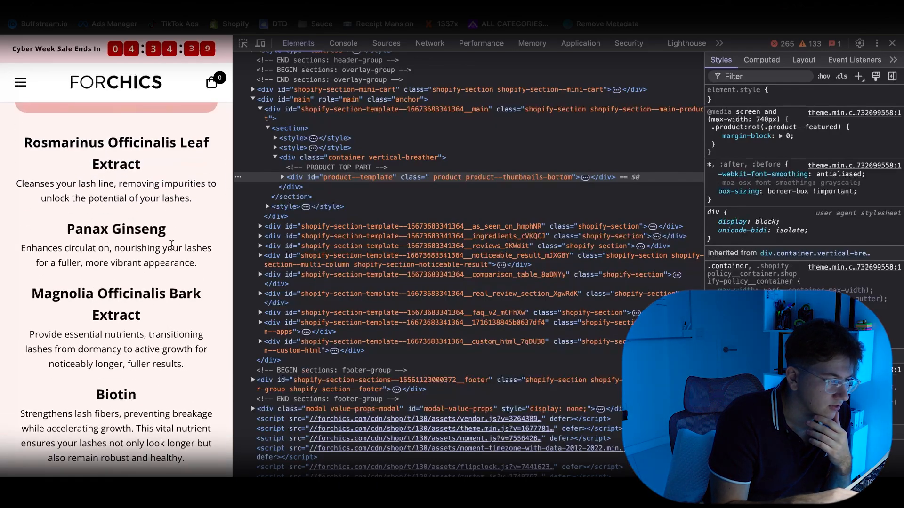
pyautogui.scroll(-3)
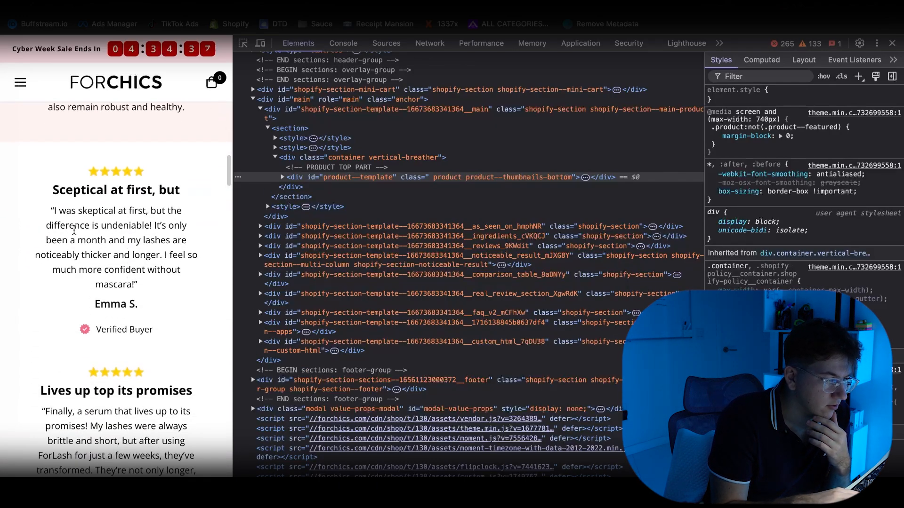
pyautogui.scroll(-3)
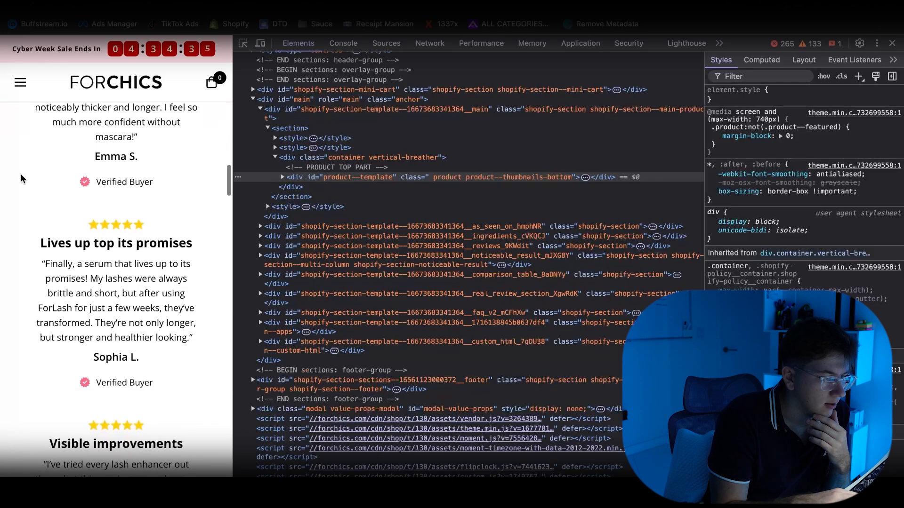
pyautogui.scroll(-3)
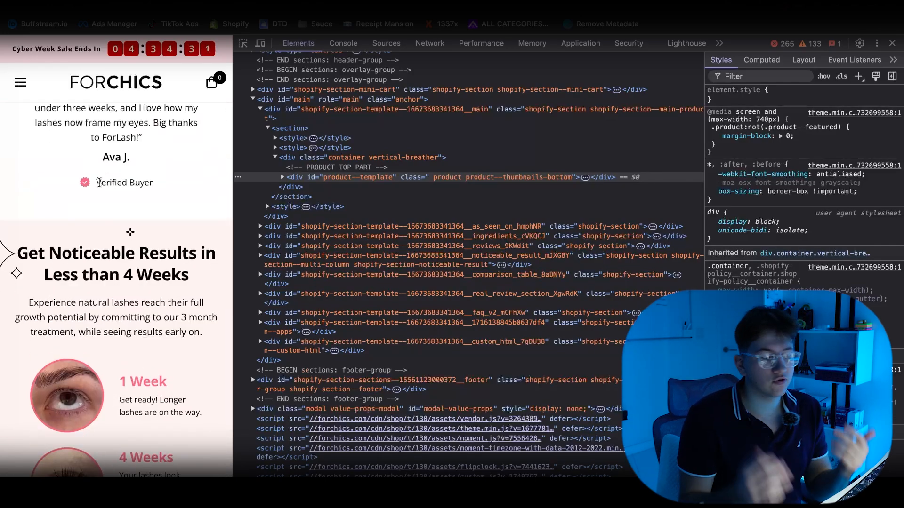
pyautogui.scroll(-3)
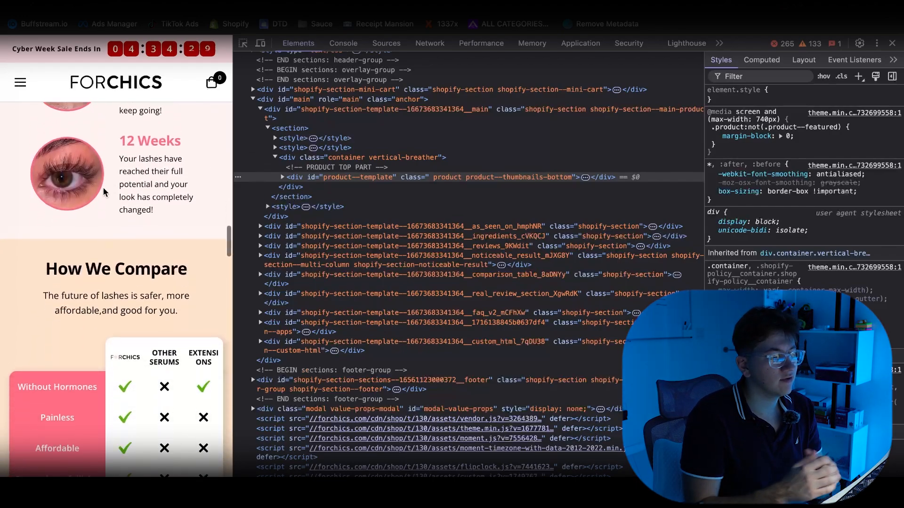
pyautogui.scroll(-3)
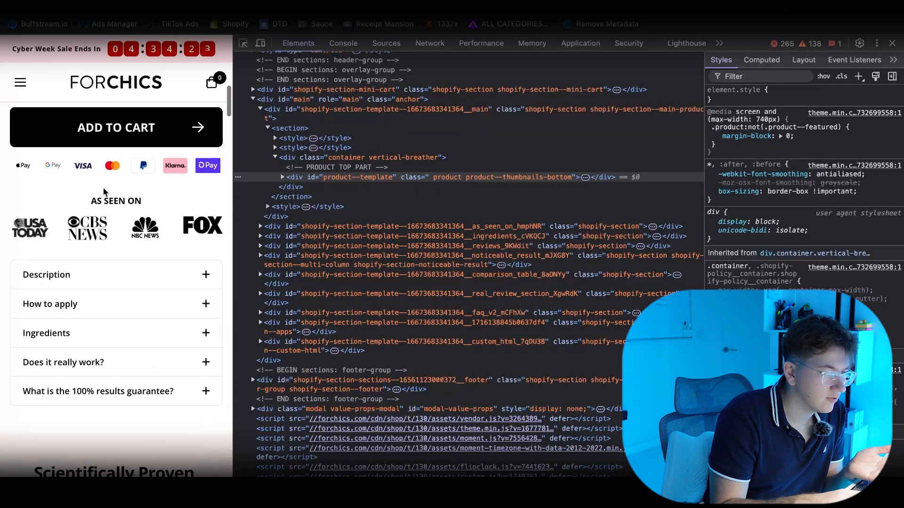
pyautogui.scroll(-3)
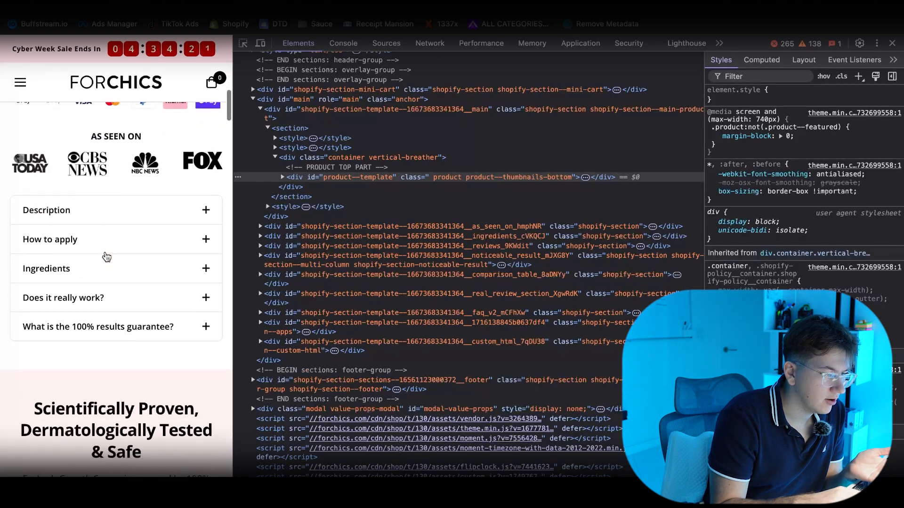
pyautogui.scroll(-3)
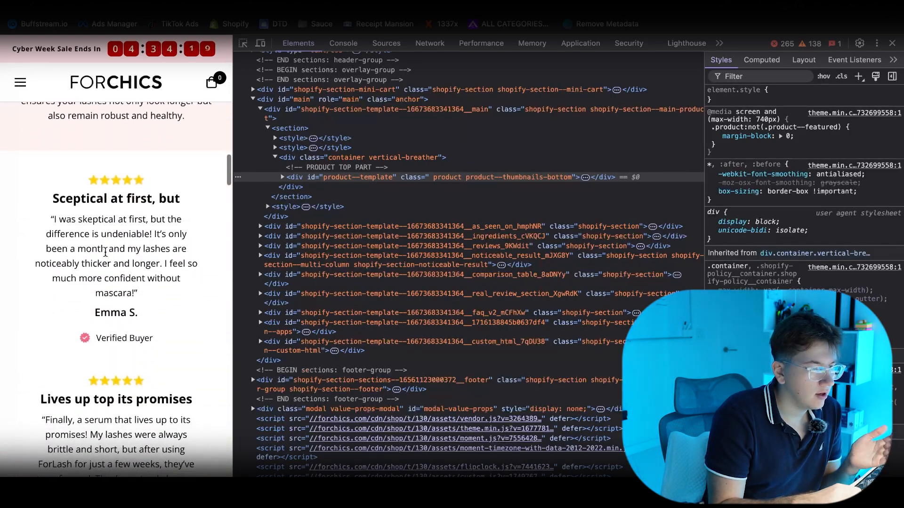
pyautogui.scroll(-3)
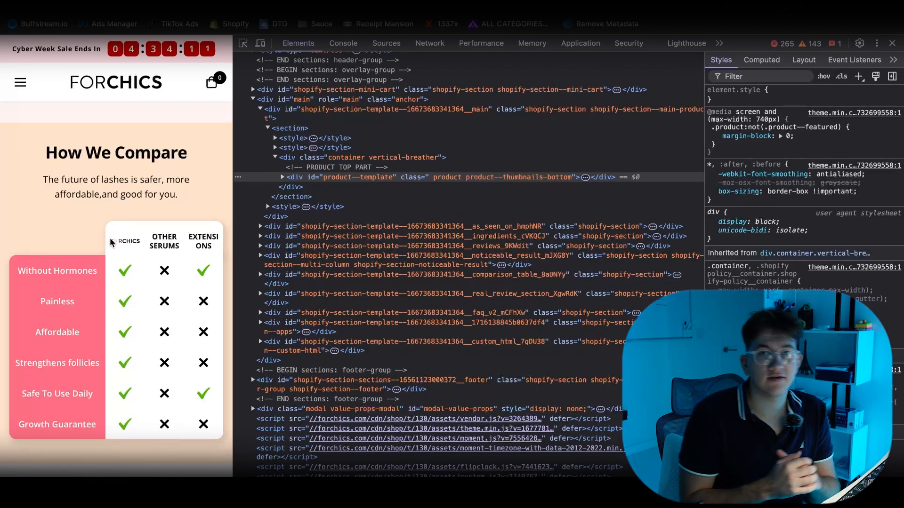
pyautogui.scroll(-3)
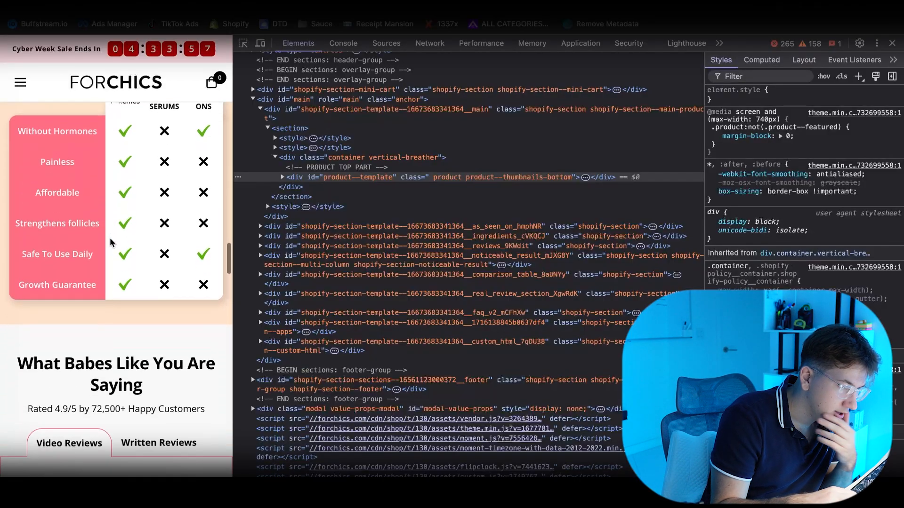
pyautogui.scroll(-3)
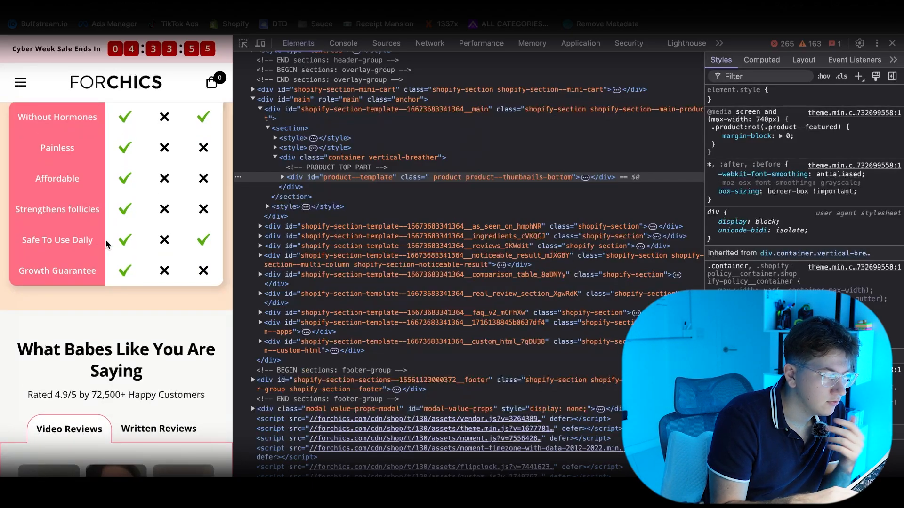
pyautogui.scroll(-3)
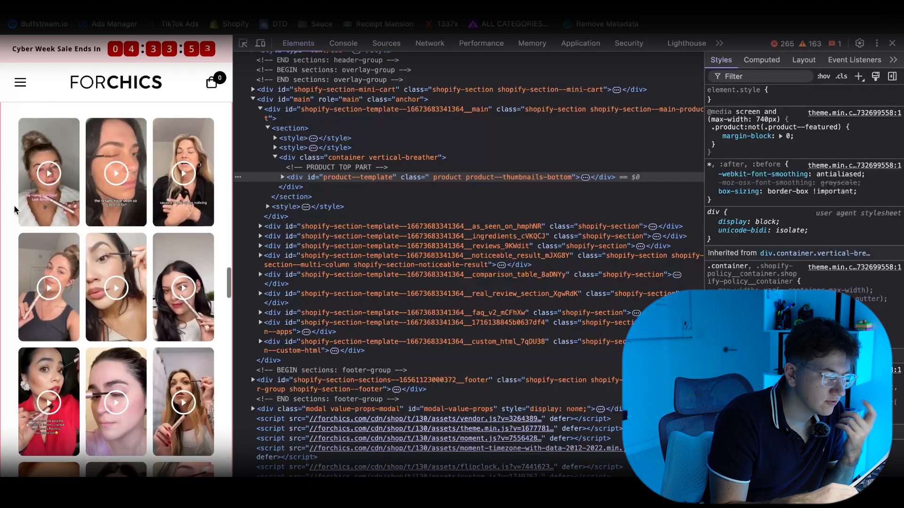
pyautogui.scroll(-3)
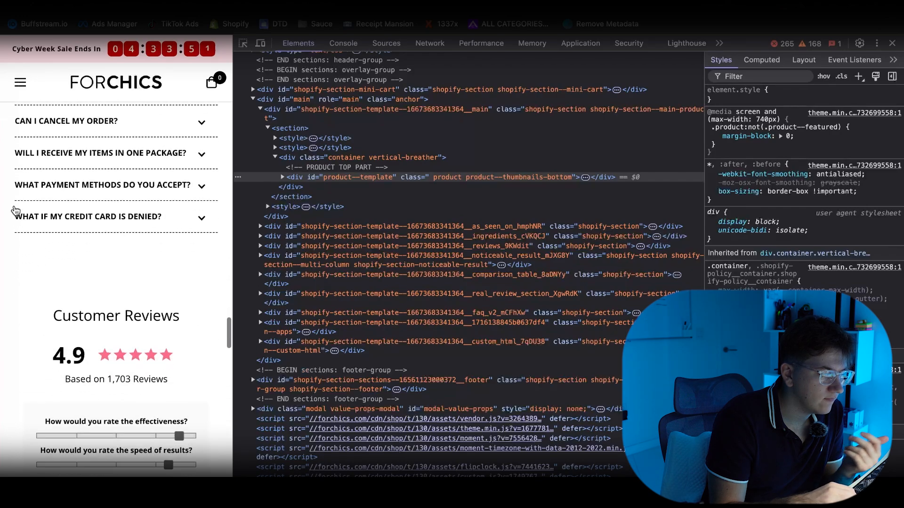
pyautogui.scroll(-3)
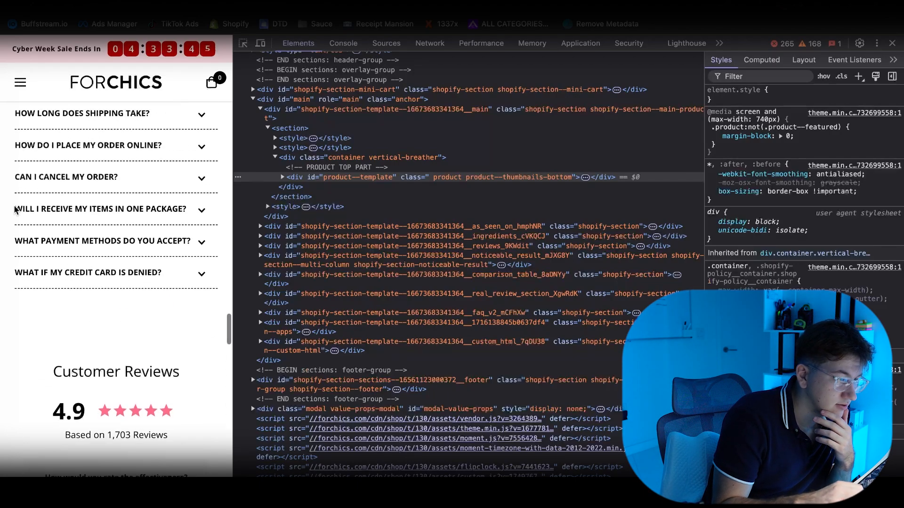
pyautogui.scroll(-3)
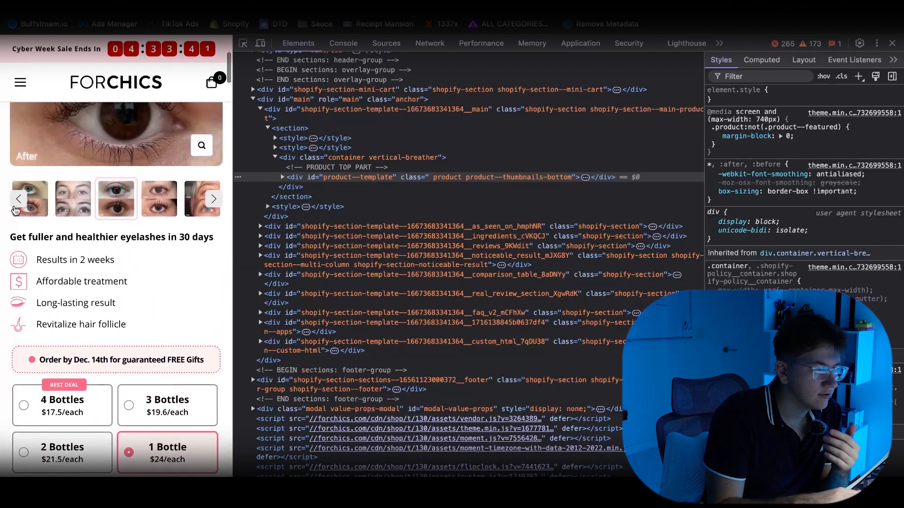
pyautogui.scroll(3)
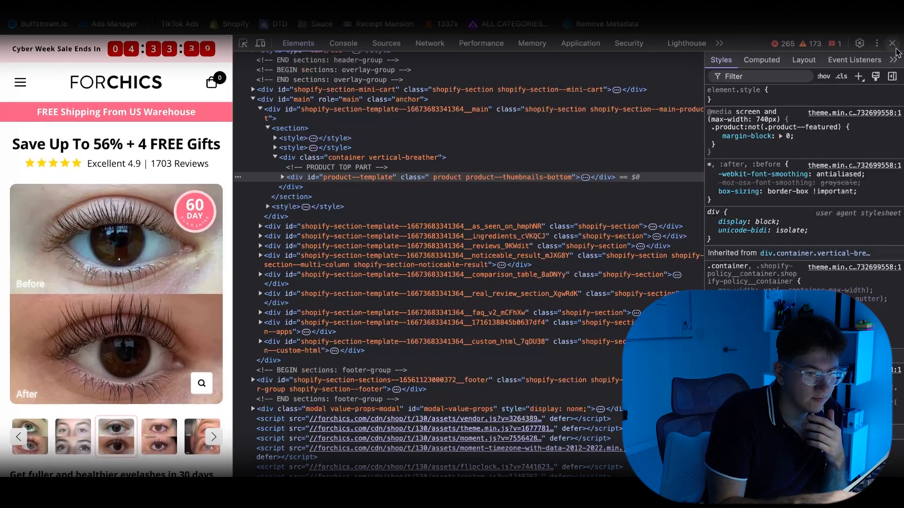
# In ShopHunter, start adding a shop using the ForChics product URL as the store address.
pyautogui.click(893, 43)
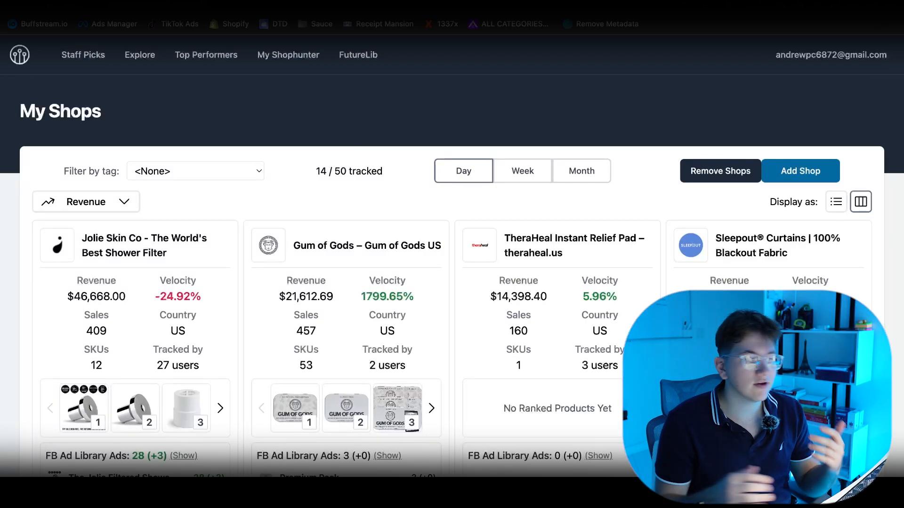
pyautogui.click(287, 55)
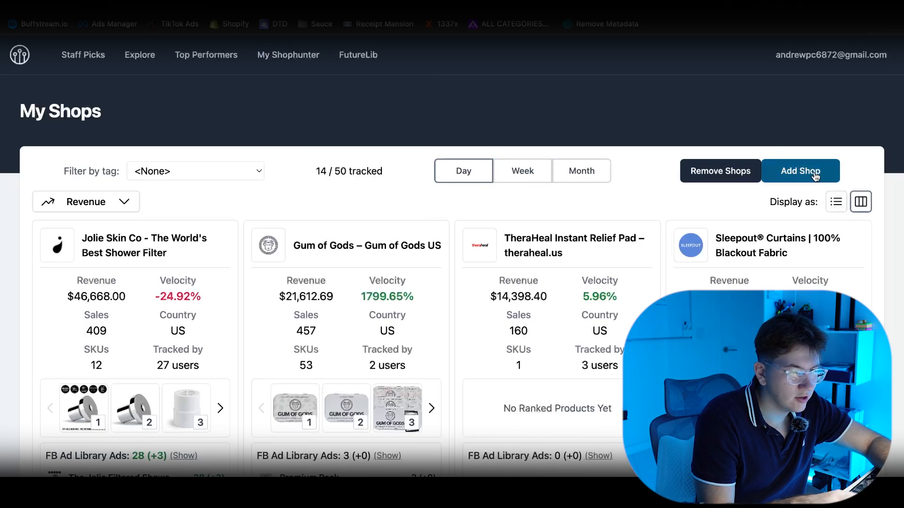
pyautogui.click(800, 170)
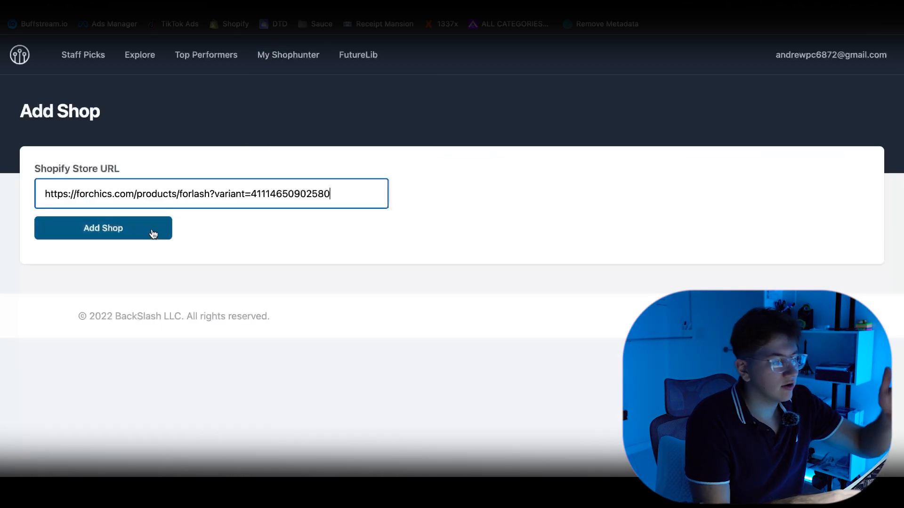
# Submit the ForChics store and view Month figures: $217,427 sales from 7,495 orders.
pyautogui.click(103, 228)
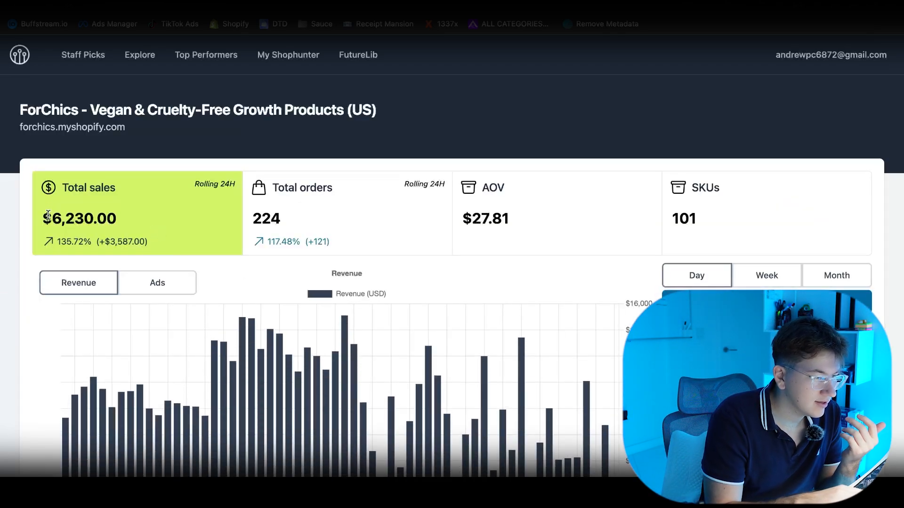
pyautogui.click(836, 275)
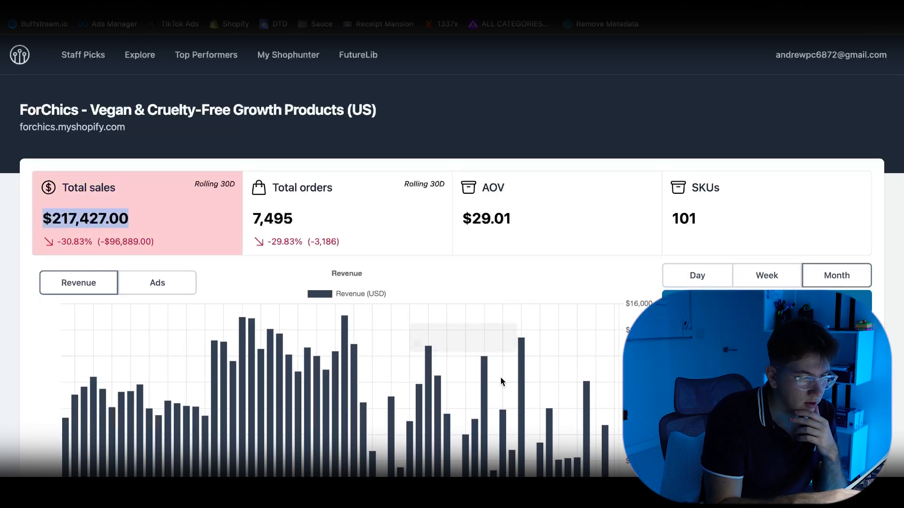
# Browse ForChics' revenue chart and Top Performing Products, then switch to Week figures ($39,563).
pyautogui.scroll(-3)
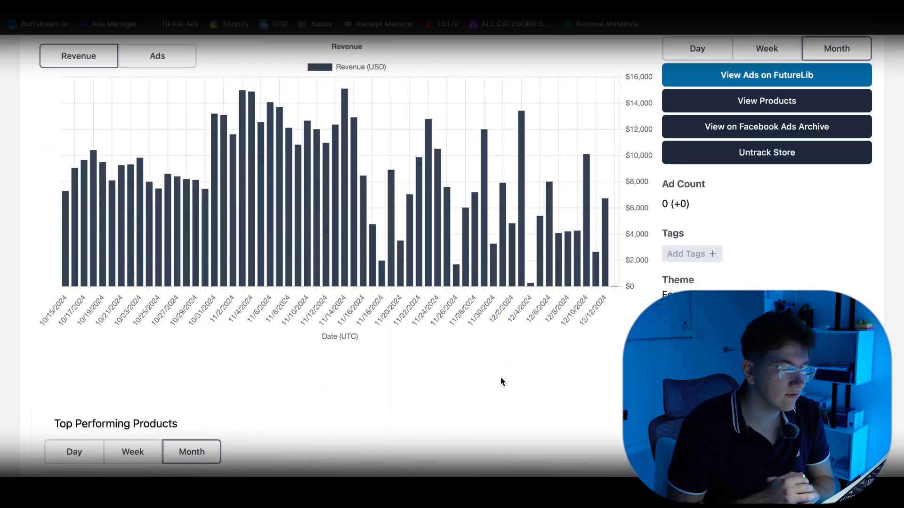
pyautogui.scroll(-3)
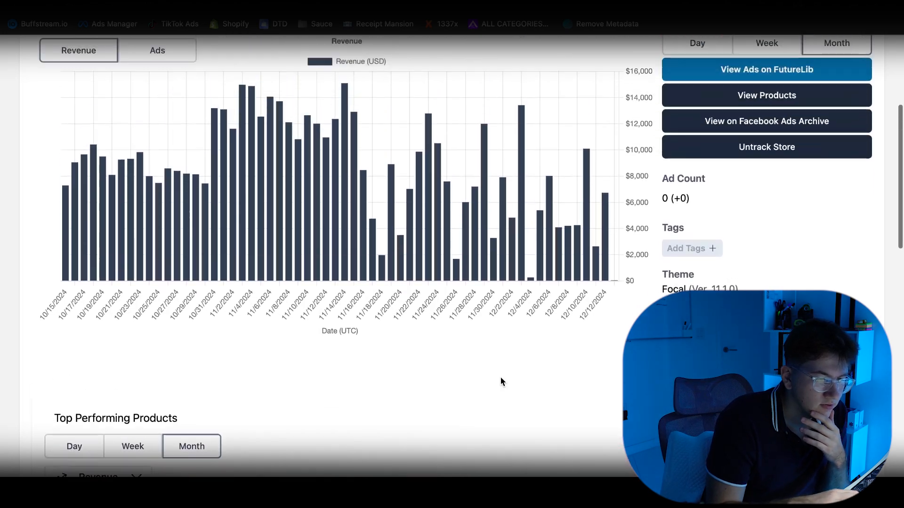
pyautogui.scroll(3)
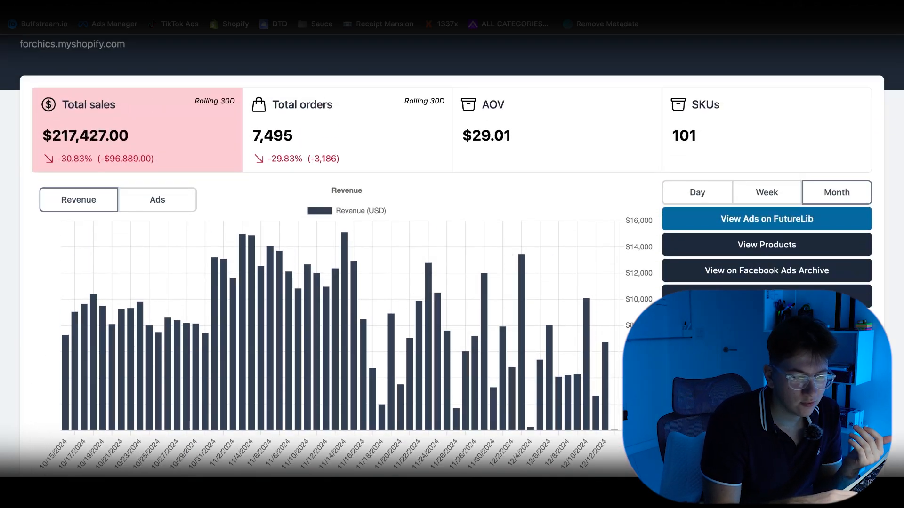
pyautogui.scroll(-3)
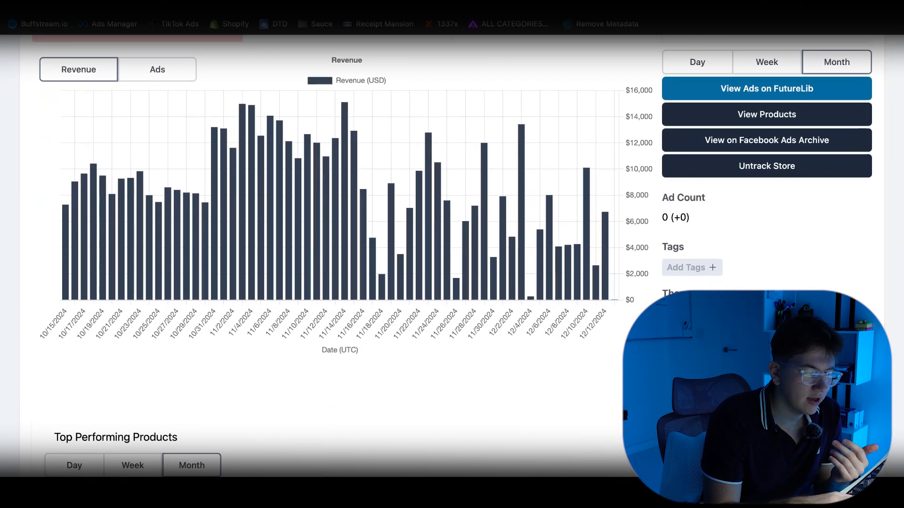
pyautogui.scroll(-3)
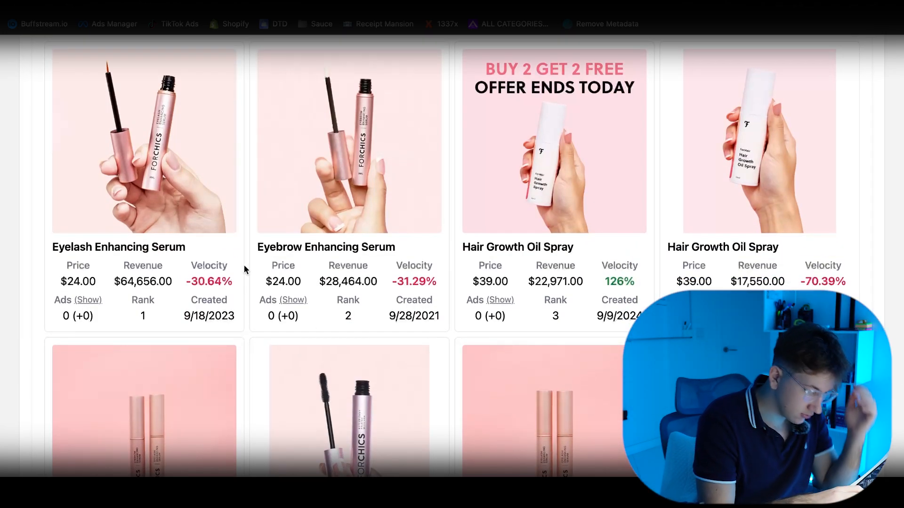
pyautogui.scroll(-3)
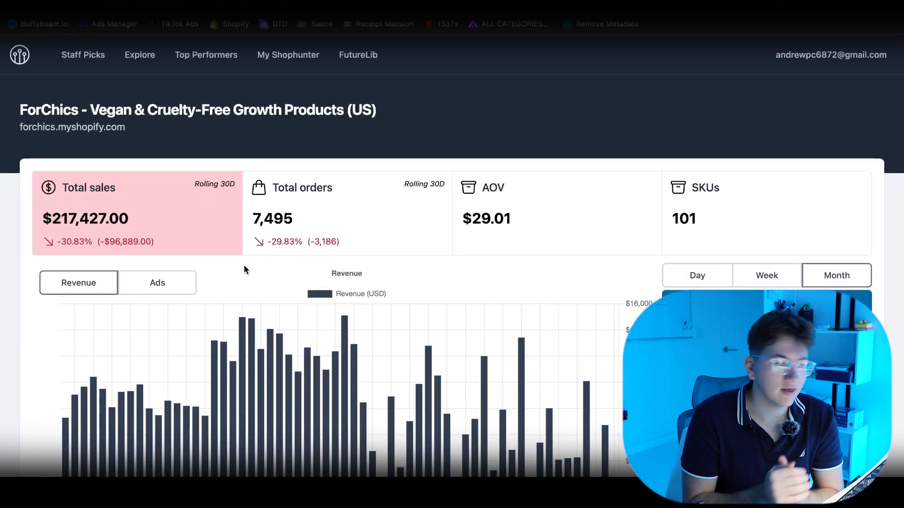
pyautogui.click(767, 275)
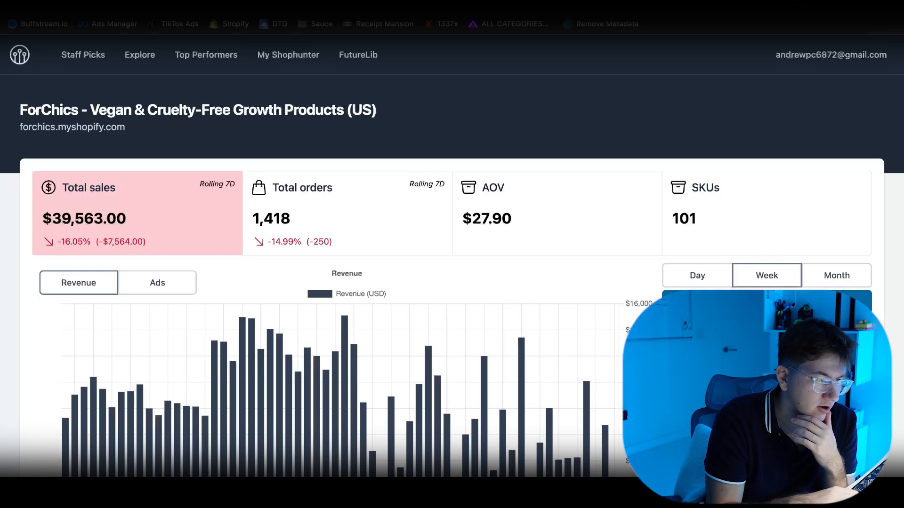
pyautogui.moveTo(566, 134)
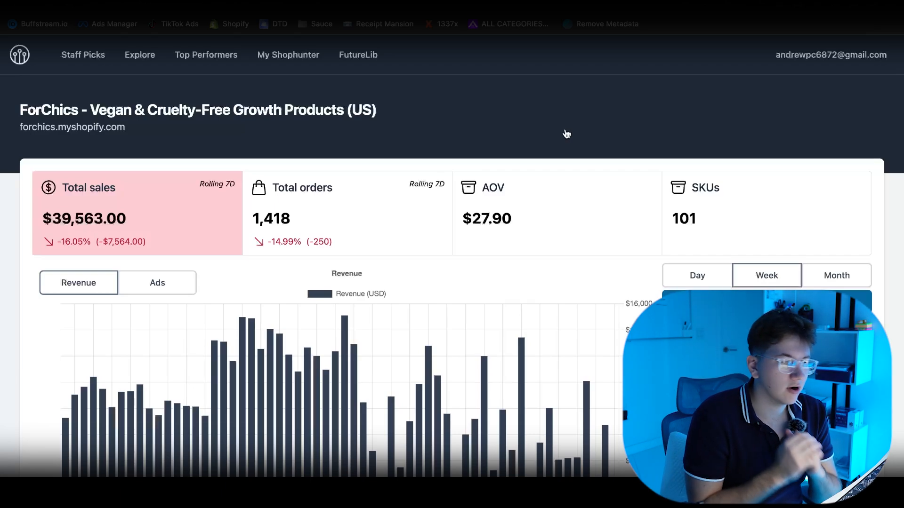
pyautogui.moveTo(470, 80)
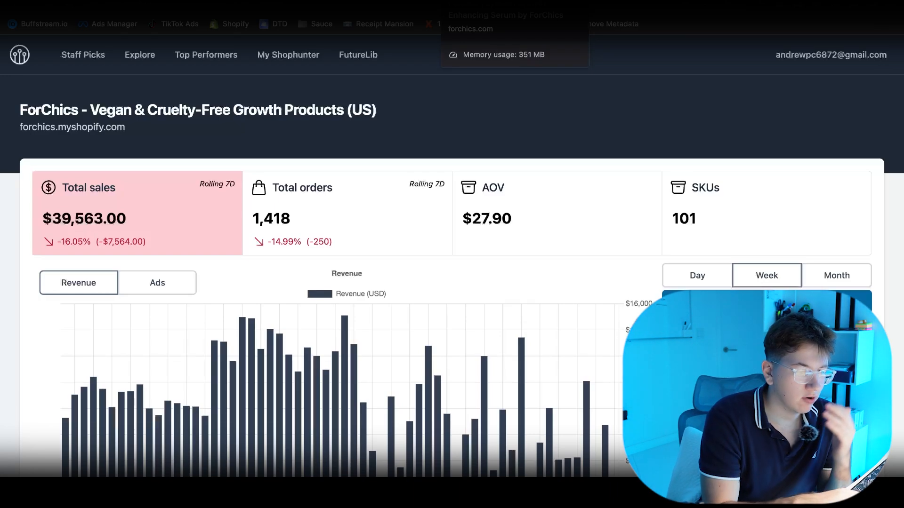
# Return to the Shopify theme editor and open the Home page template dropdown.
pyautogui.click(836, 275)
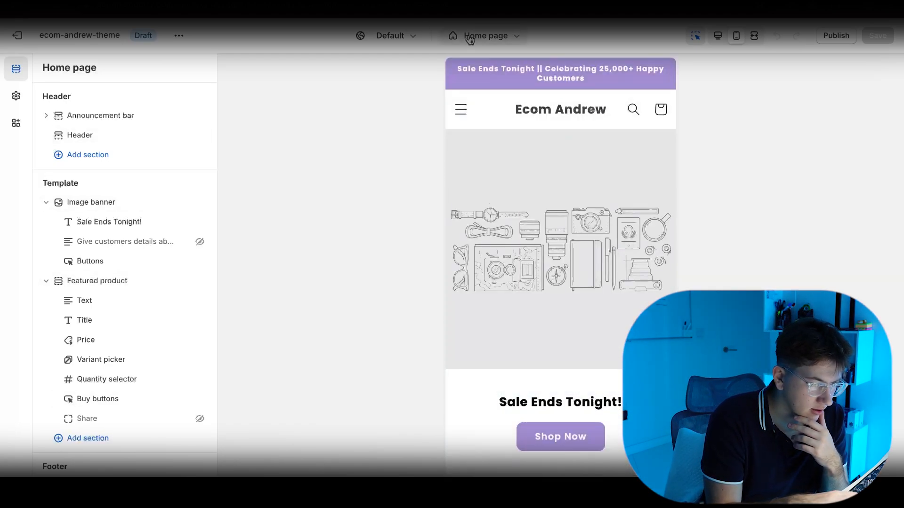
pyautogui.click(485, 35)
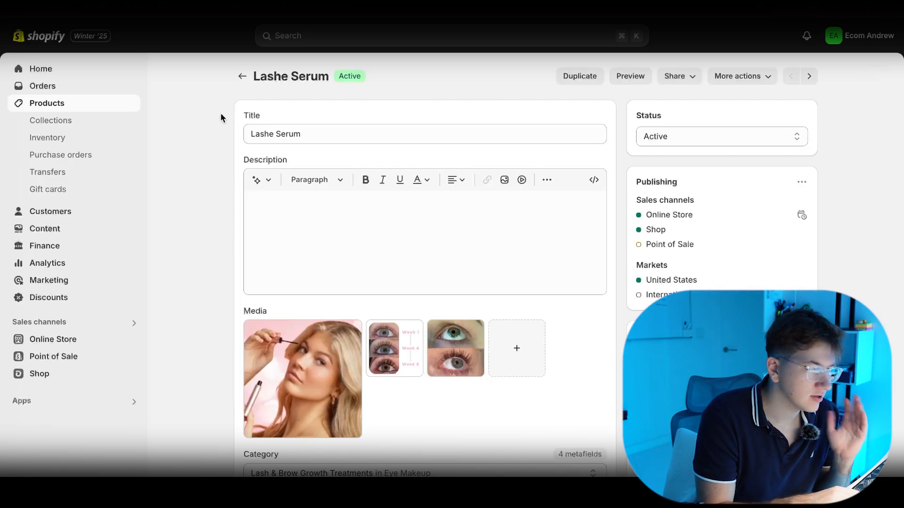
# Open the Lashe Serum's first Media image as the 'Lashe' design in Canva.
pyautogui.click(298, 134)
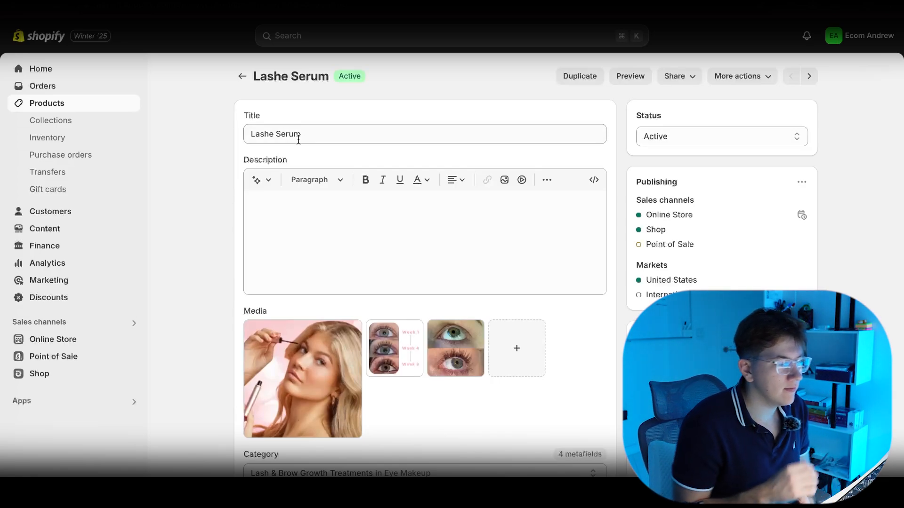
pyautogui.scroll(-3)
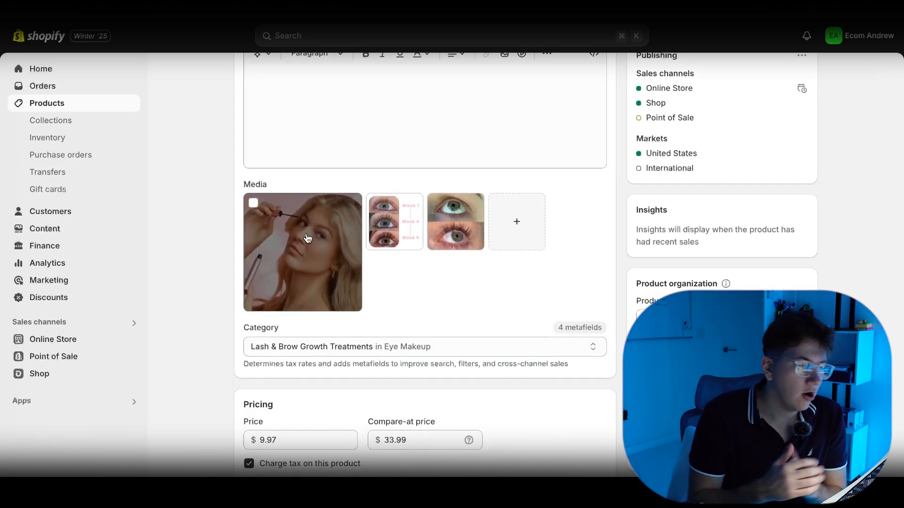
pyautogui.click(302, 252)
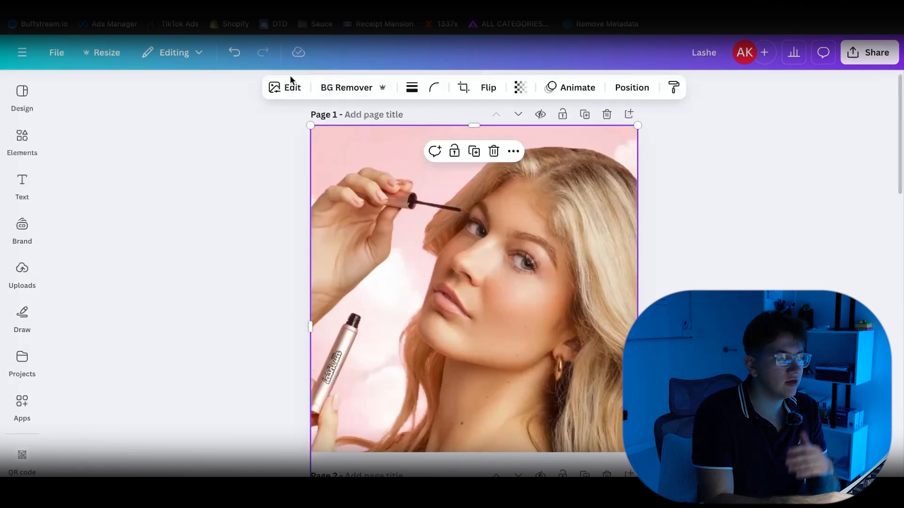
# Use Magic Eraser with a resized brush to erase the brand lettering on the serum tube.
pyautogui.click(292, 87)
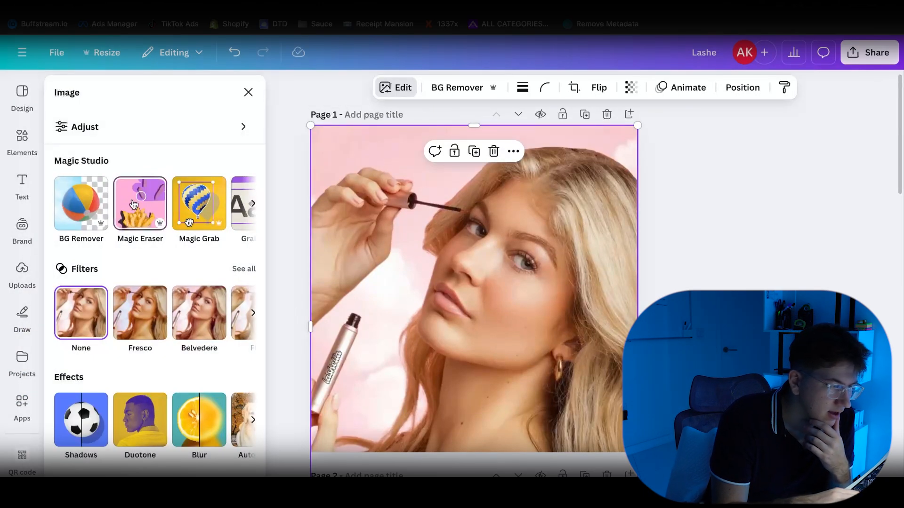
pyautogui.click(139, 203)
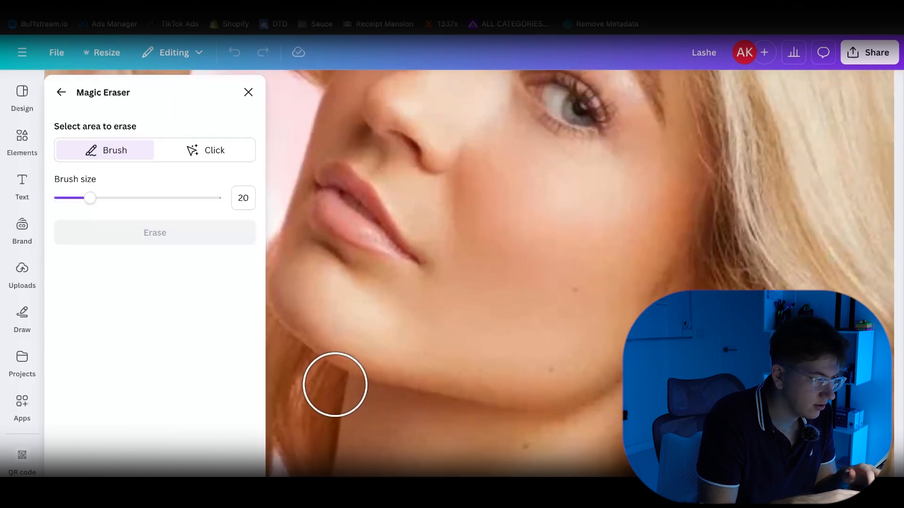
pyautogui.moveTo(89, 197); pyautogui.dragTo(62, 197)
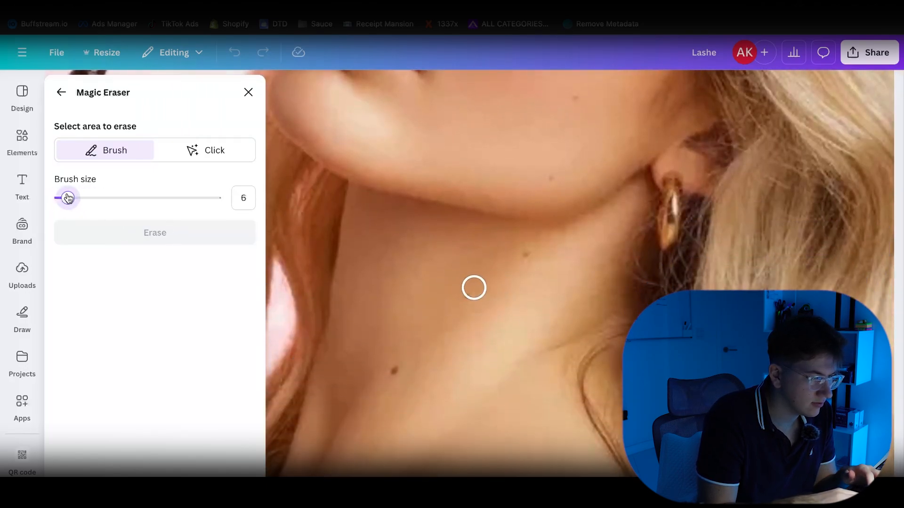
pyautogui.moveTo(67, 197); pyautogui.dragTo(74, 197)
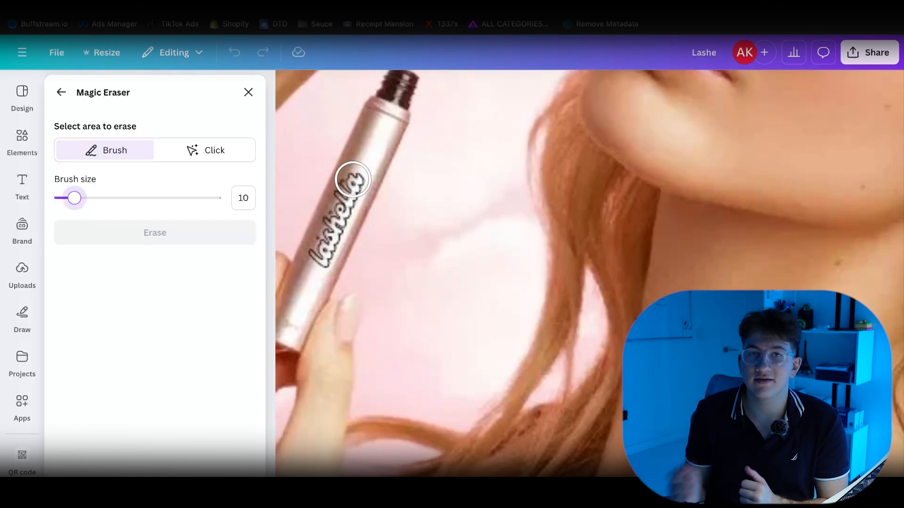
pyautogui.click(352, 183)
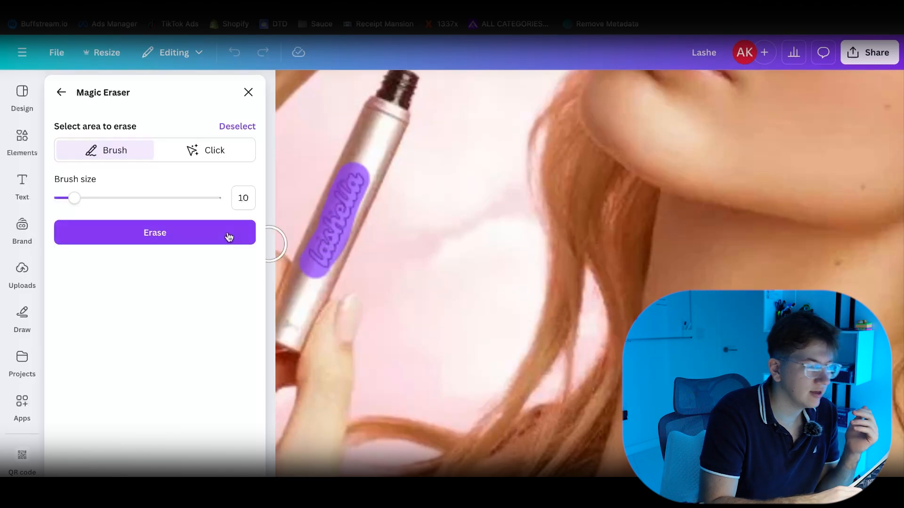
pyautogui.click(154, 232)
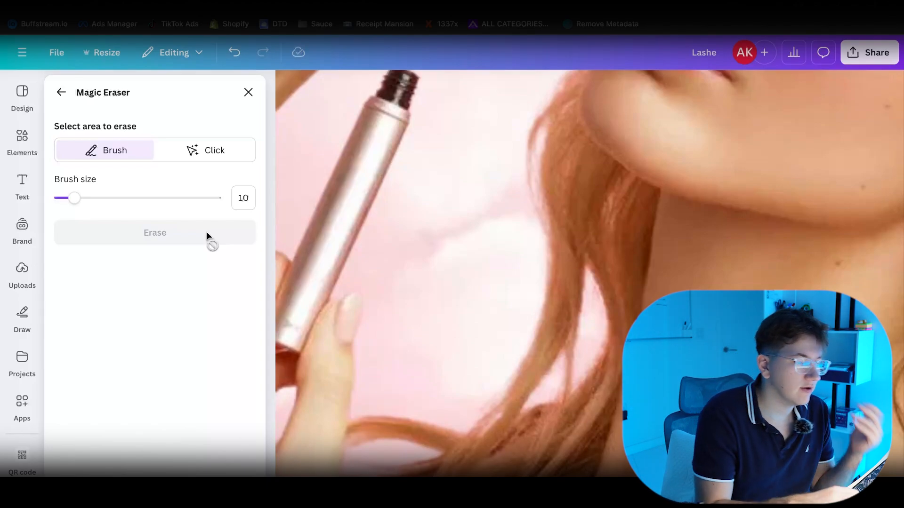
pyautogui.moveTo(331, 263)
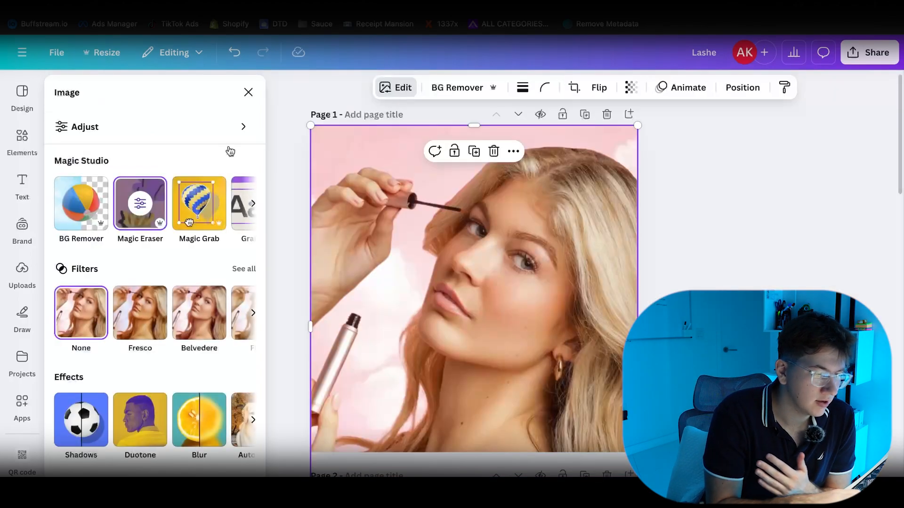
pyautogui.moveTo(283, 246)
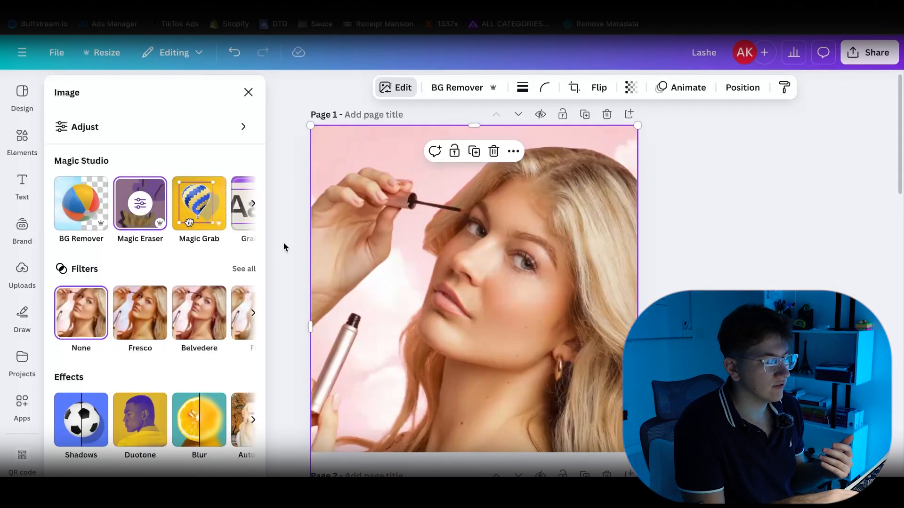
pyautogui.scroll(-3)
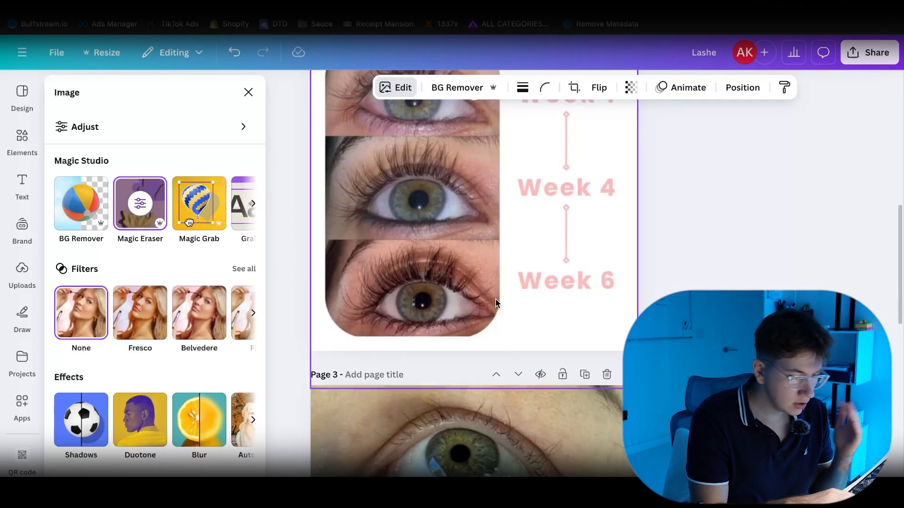
pyautogui.scroll(3)
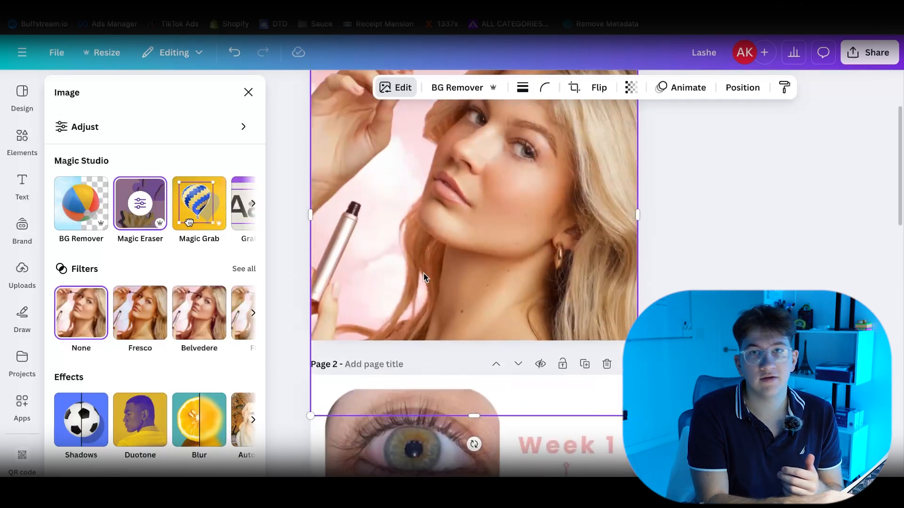
pyautogui.scroll(3)
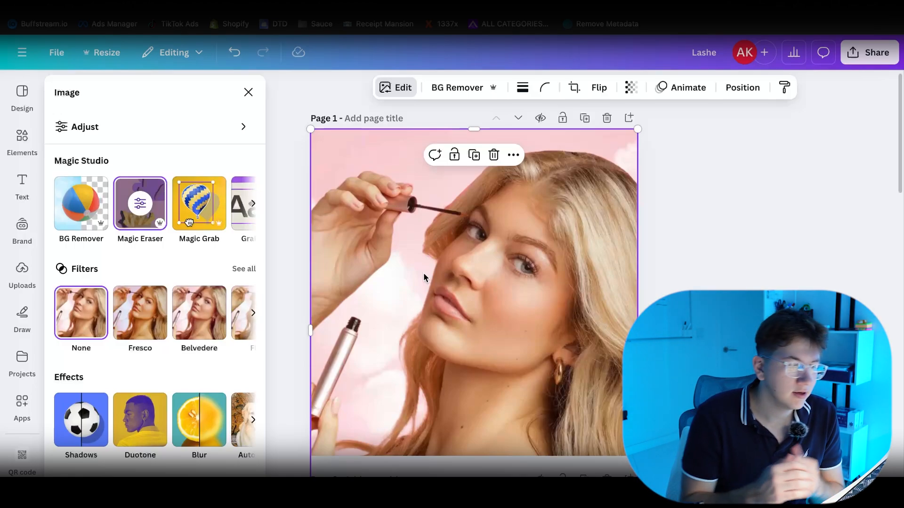
pyautogui.moveTo(409, 311)
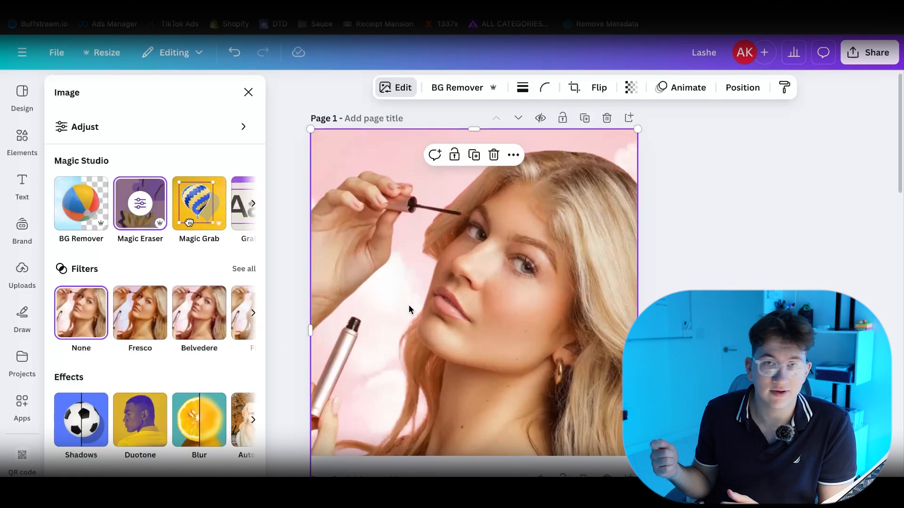
pyautogui.scroll(-3)
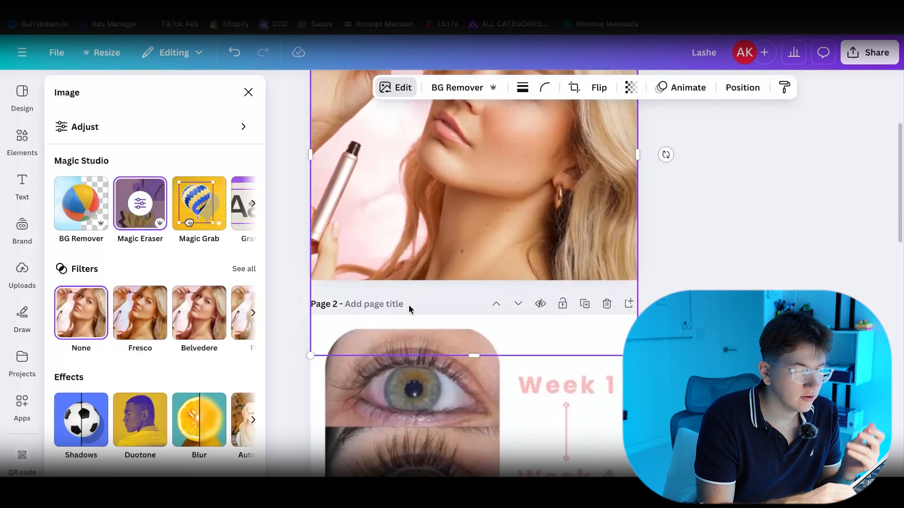
pyautogui.scroll(-3)
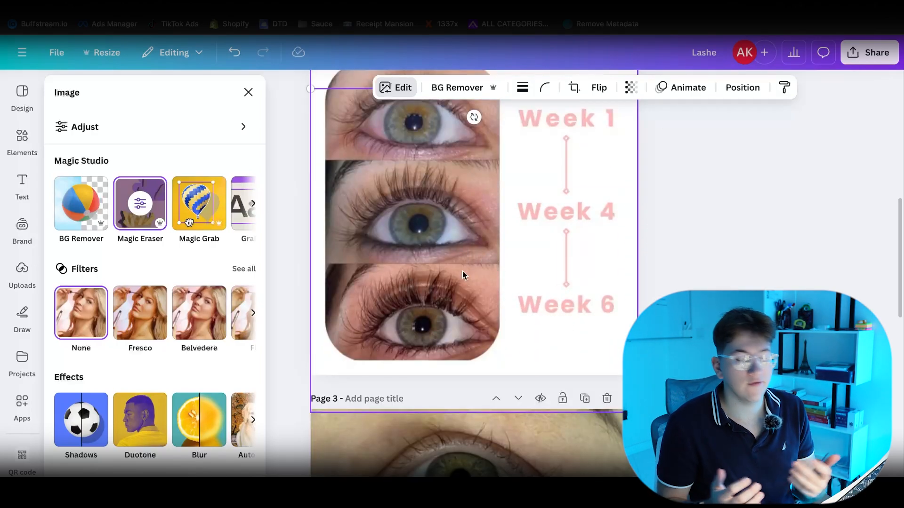
pyautogui.scroll(-3)
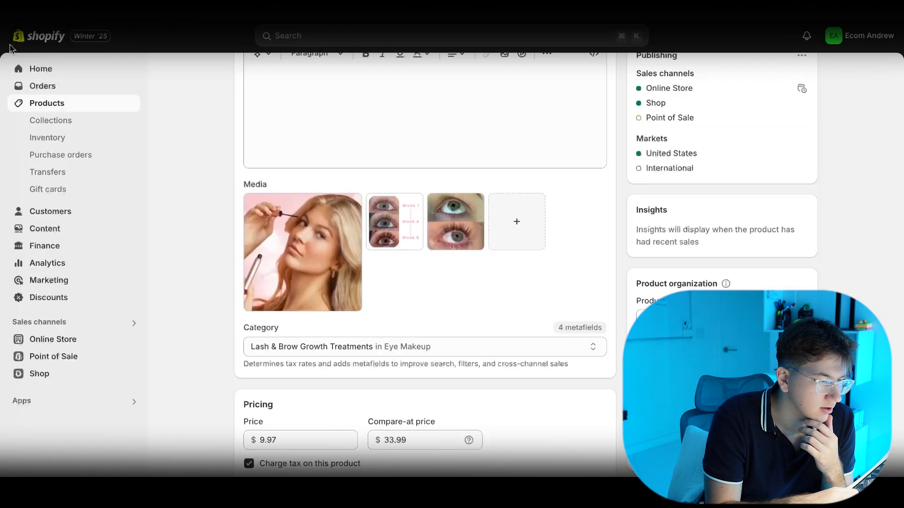
# Scroll the Lashe Serum product details, then go to Online Store Themes.
pyautogui.scroll(3)
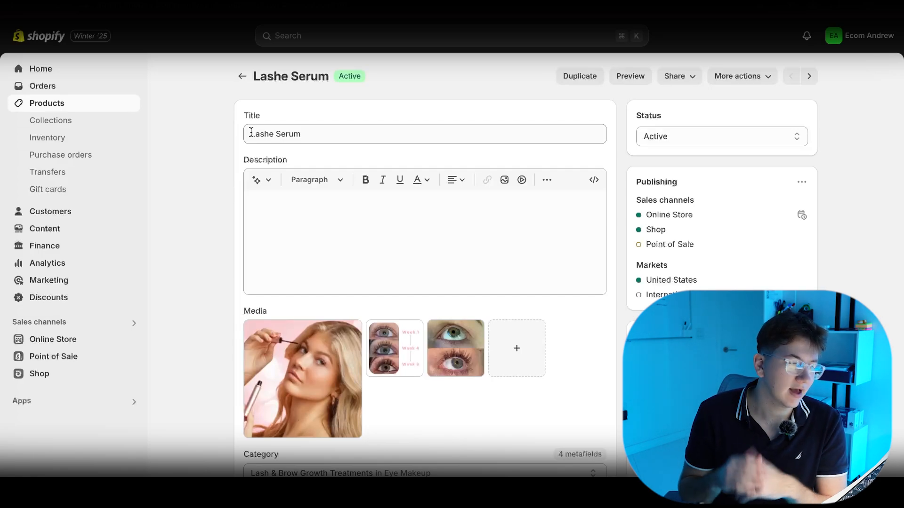
pyautogui.scroll(-3)
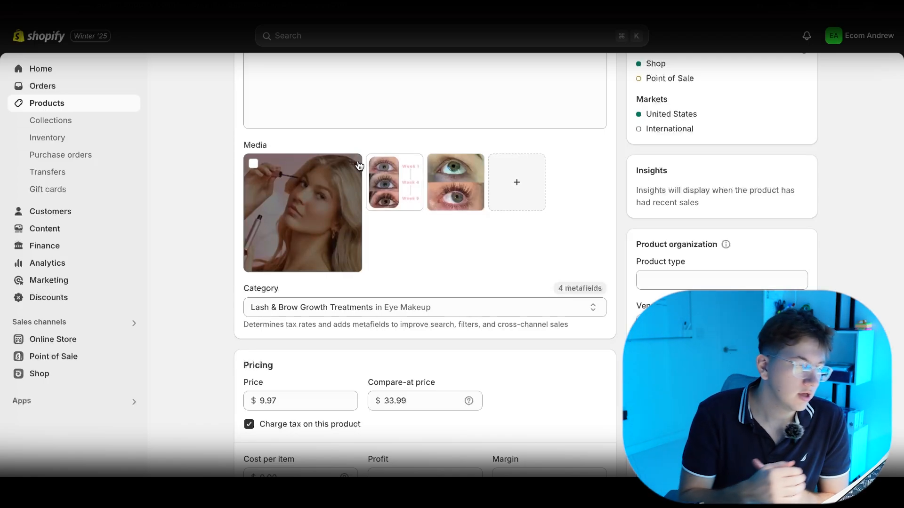
pyautogui.moveTo(433, 221)
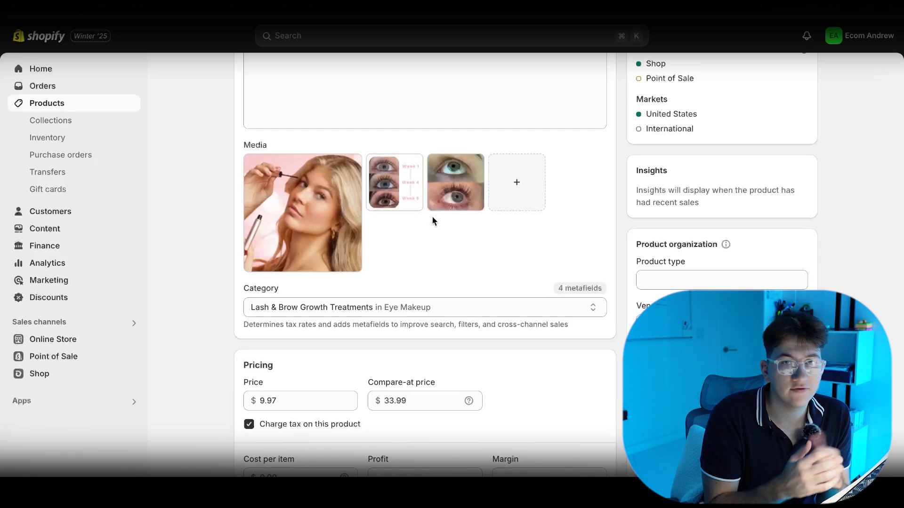
pyautogui.moveTo(235, 242)
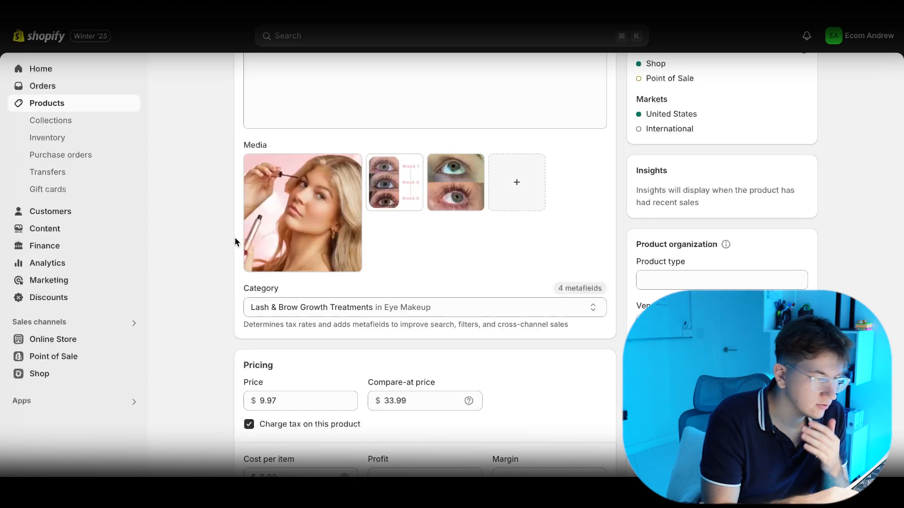
pyautogui.scroll(-3)
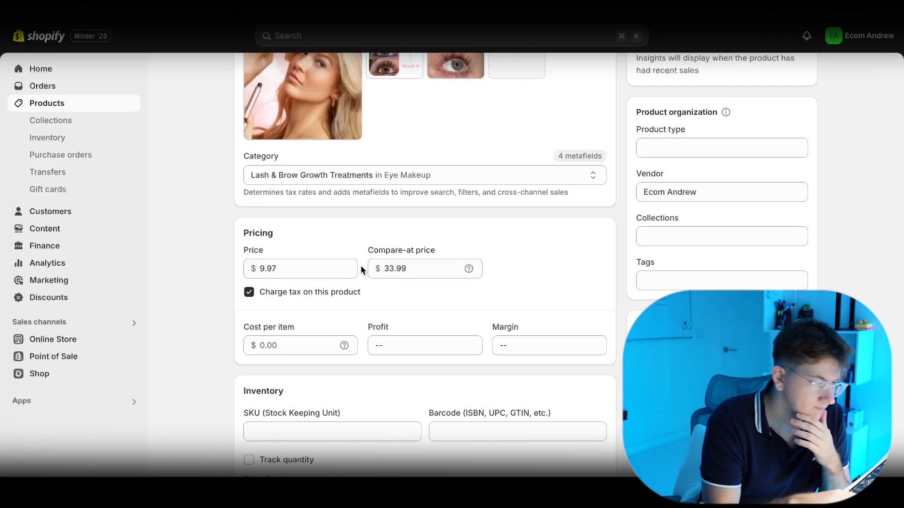
pyautogui.click(53, 339)
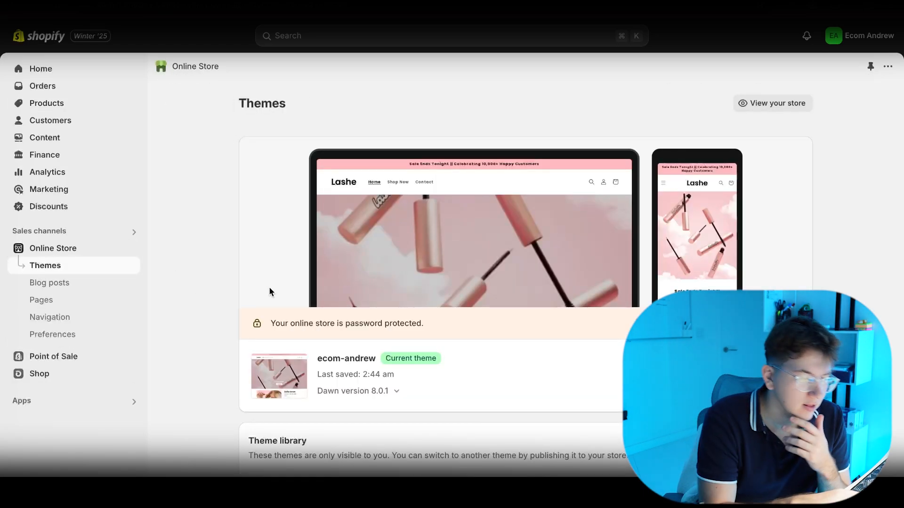
# Pick Default product from the template dropdown, previewing Lashe Serum at $9.97.
pyautogui.scroll(-3)
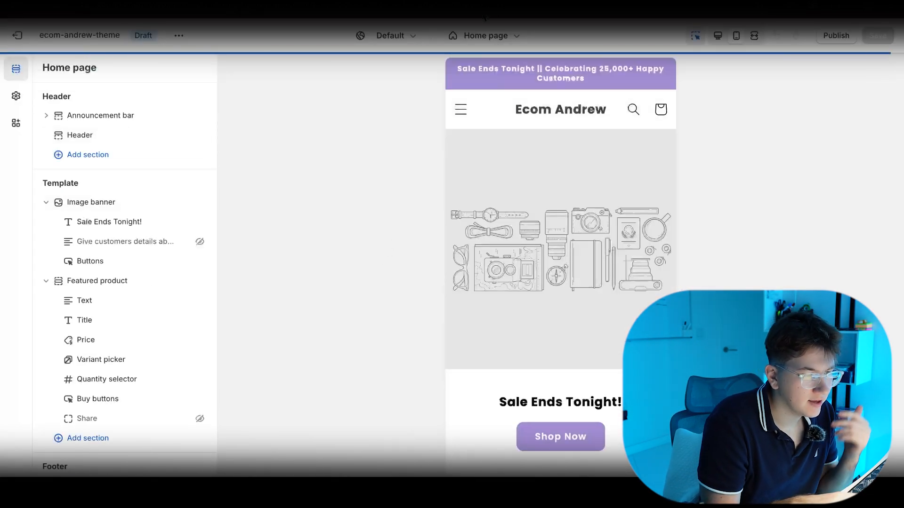
pyautogui.click(485, 36)
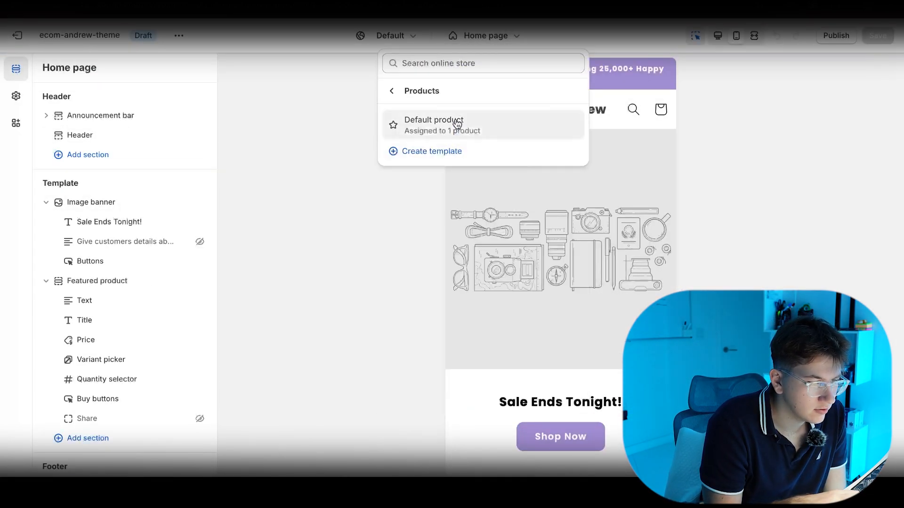
pyautogui.click(433, 124)
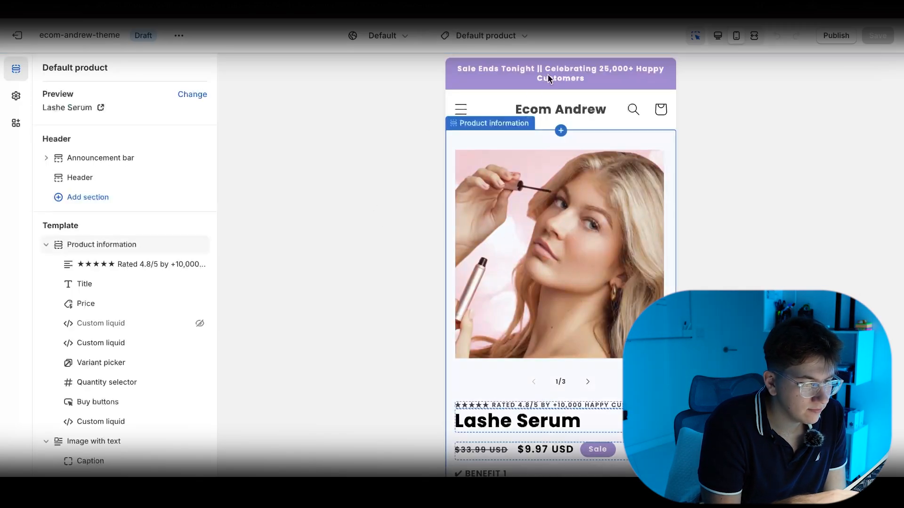
# Scroll through the draft product template preview, then switch to the live ecom-andrew theme editor.
pyautogui.scroll(-3)
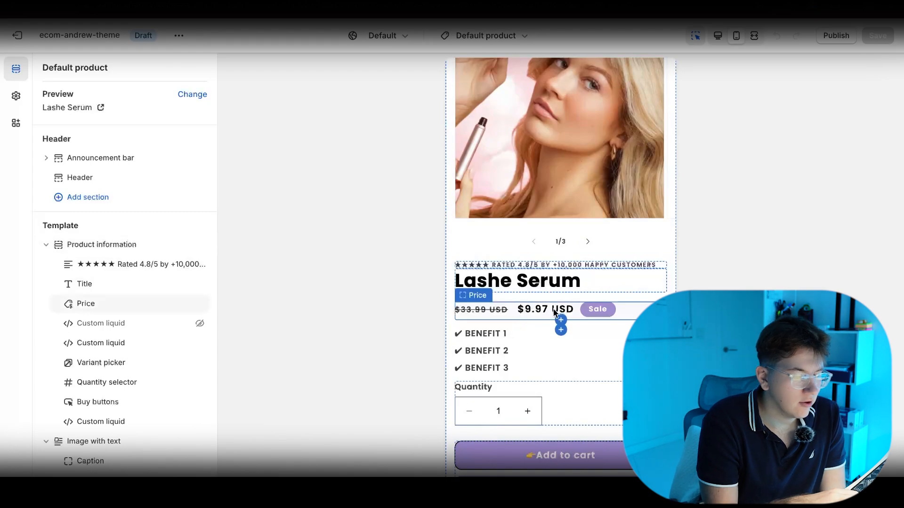
pyautogui.scroll(-3)
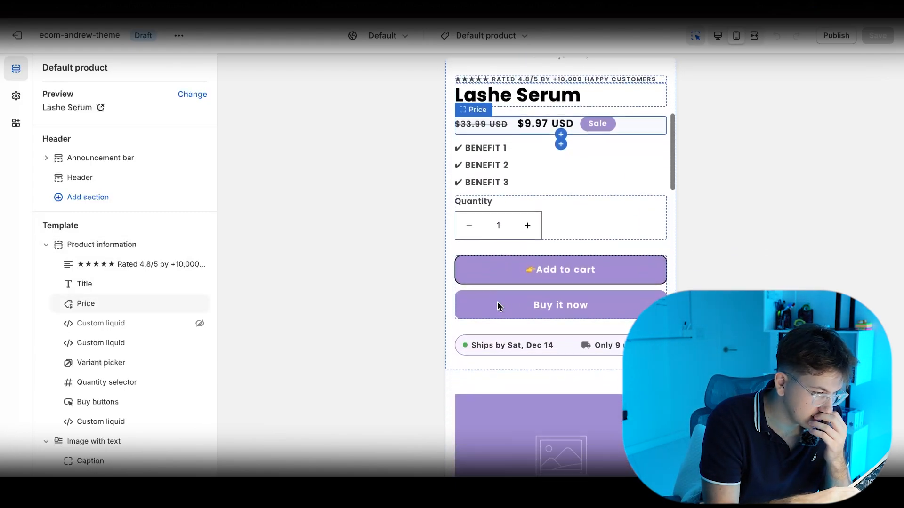
pyautogui.scroll(-3)
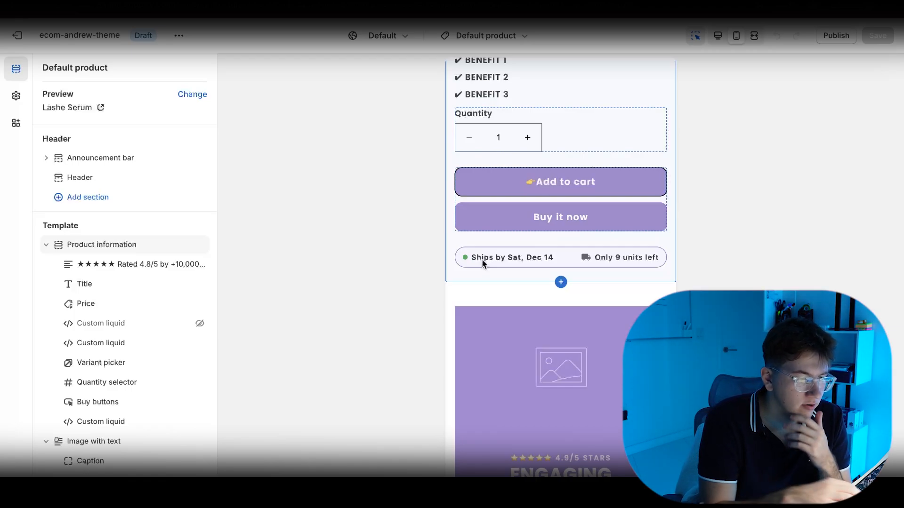
pyautogui.moveTo(603, 270)
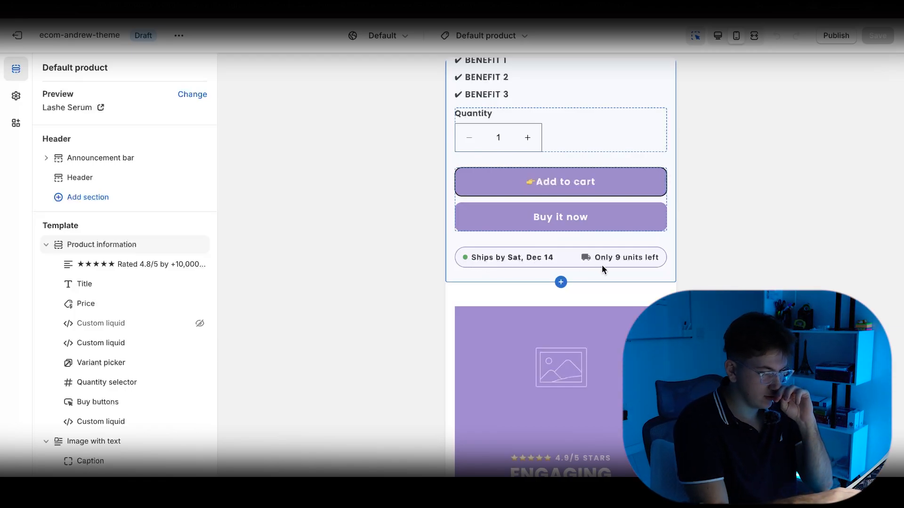
pyautogui.scroll(-3)
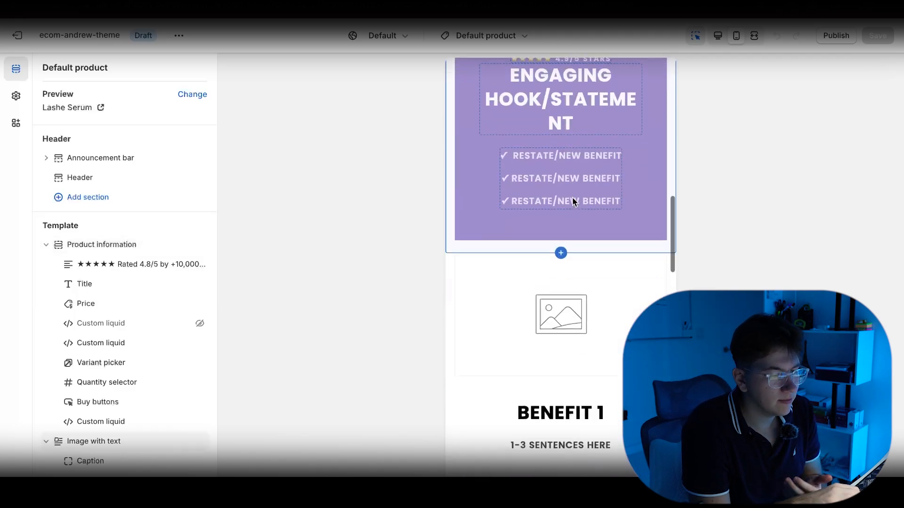
pyautogui.scroll(-3)
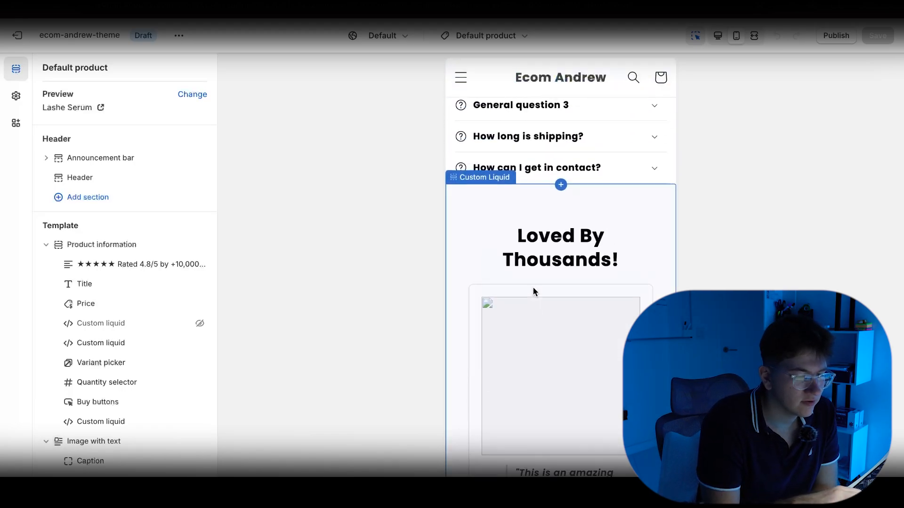
pyautogui.scroll(-3)
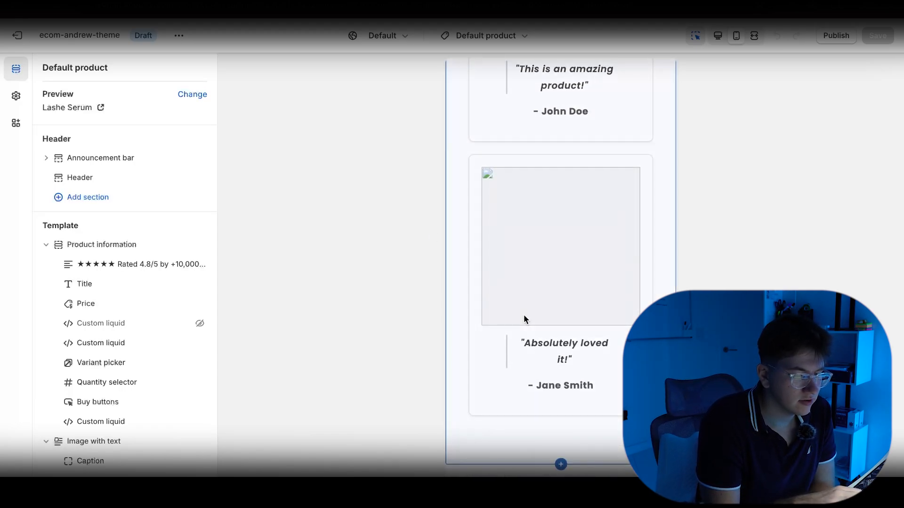
pyautogui.scroll(3)
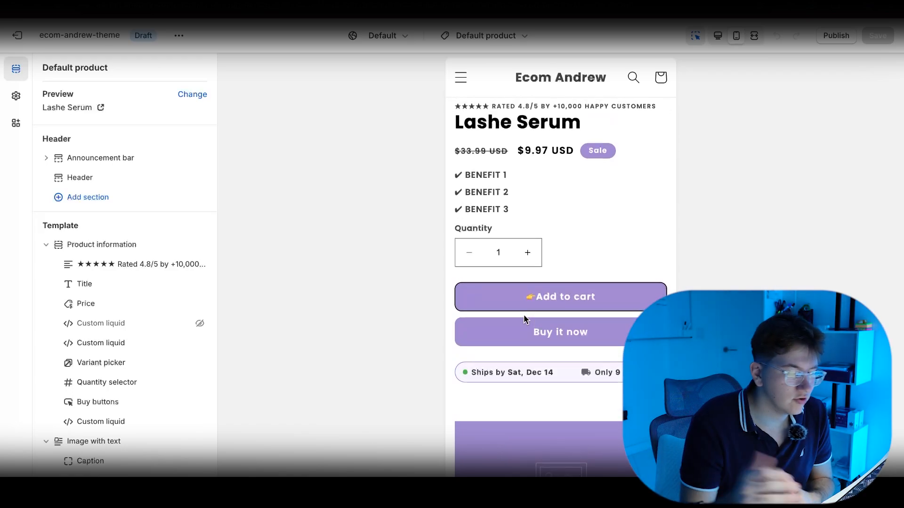
pyautogui.click(835, 36)
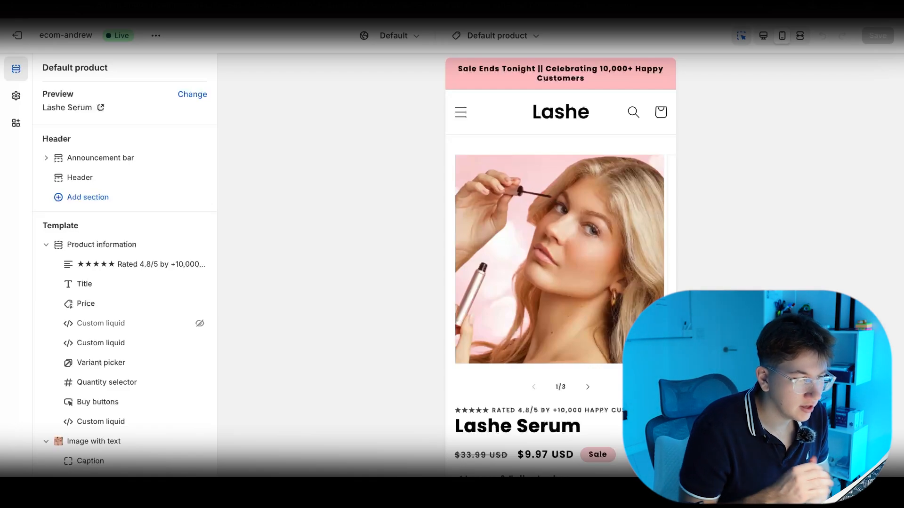
# Select the Header section, then view Theme settings Colors with pink accents #FFBABF and #F6C8CB.
pyautogui.click(80, 177)
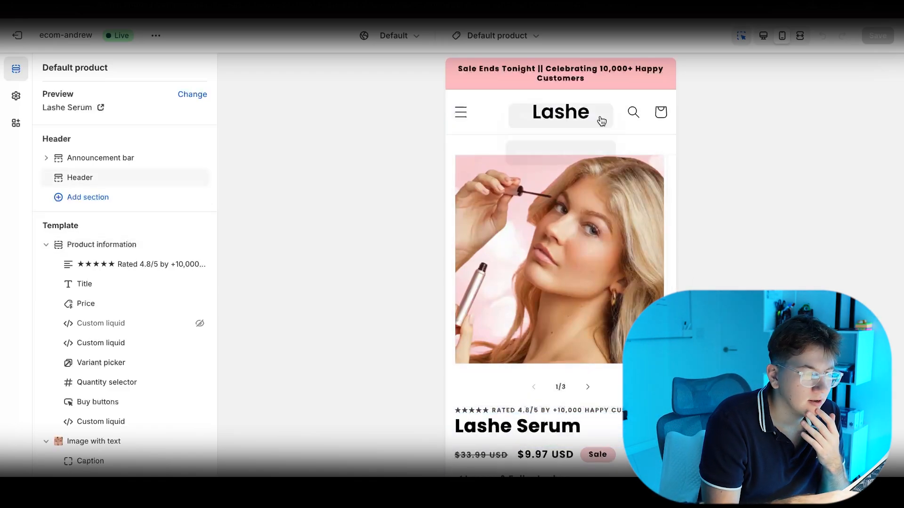
pyautogui.click(559, 112)
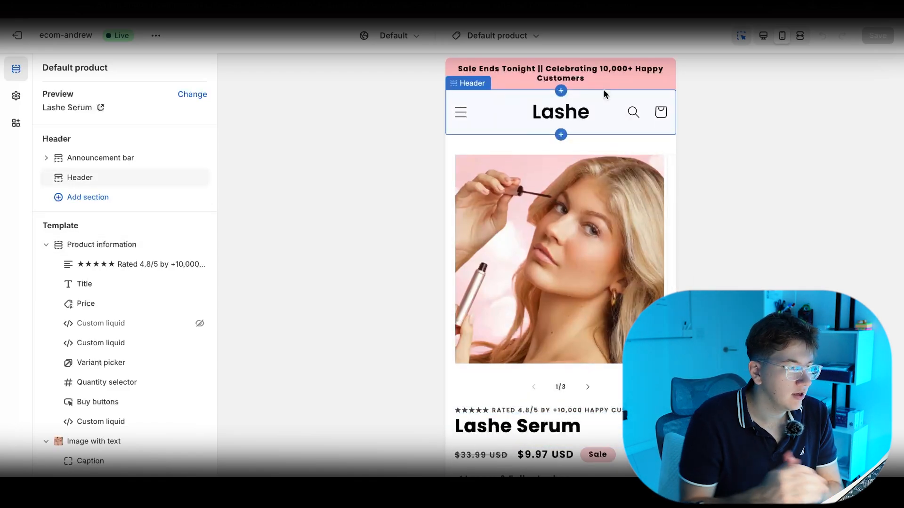
pyautogui.moveTo(16, 96)
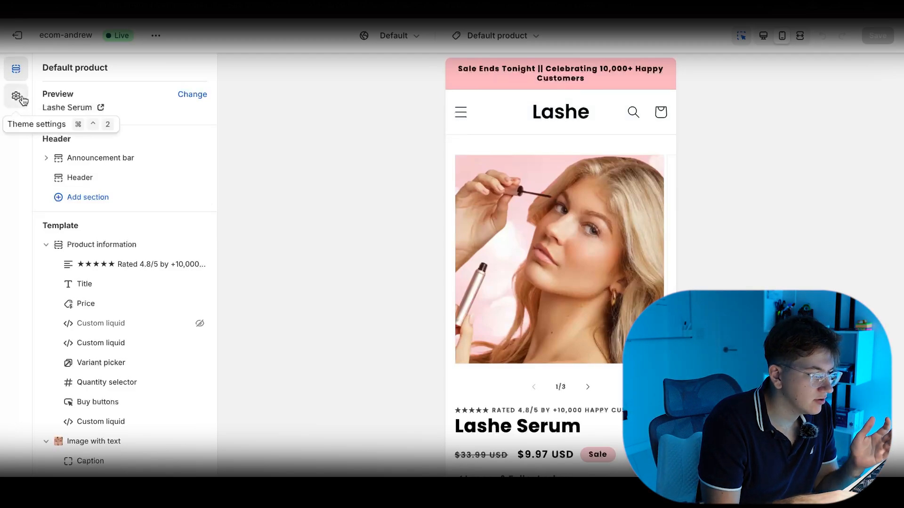
pyautogui.click(16, 96)
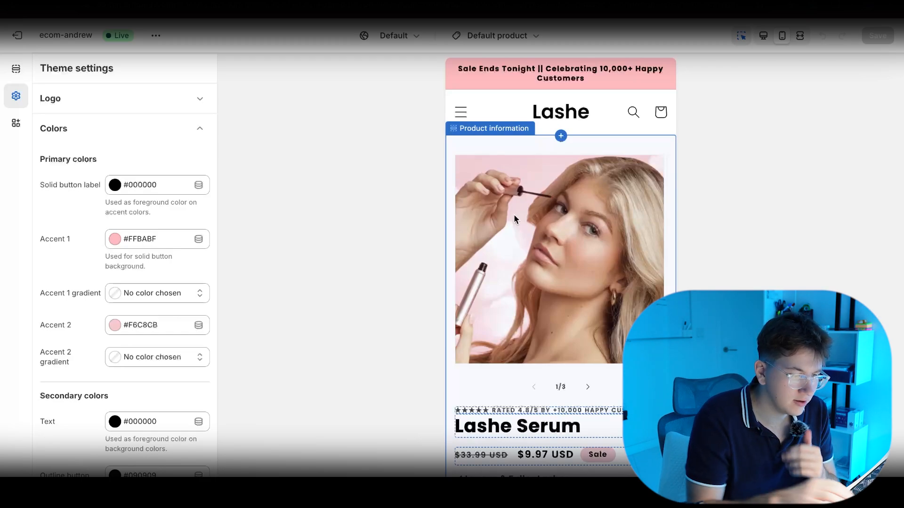
# Browse the Lashe Serum gallery images and hide the Buy it now block, leaving add-to-cart.
pyautogui.click(494, 128)
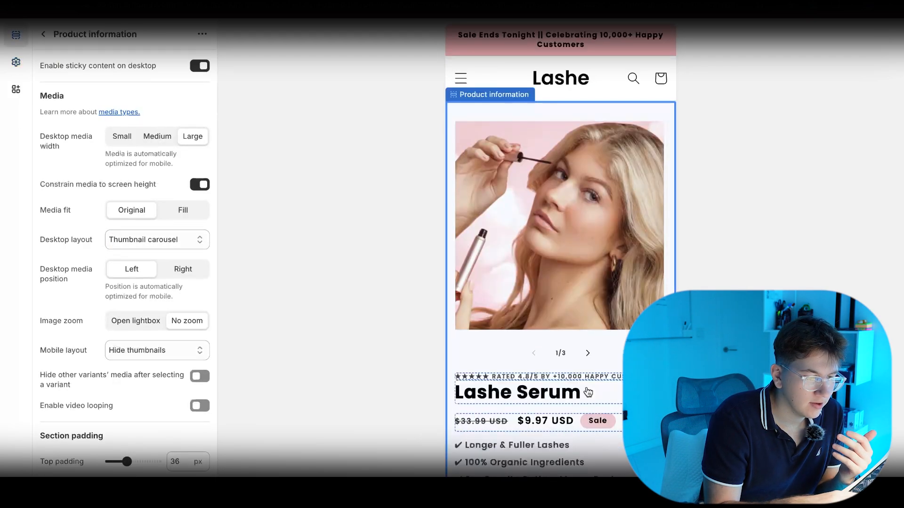
pyautogui.click(587, 352)
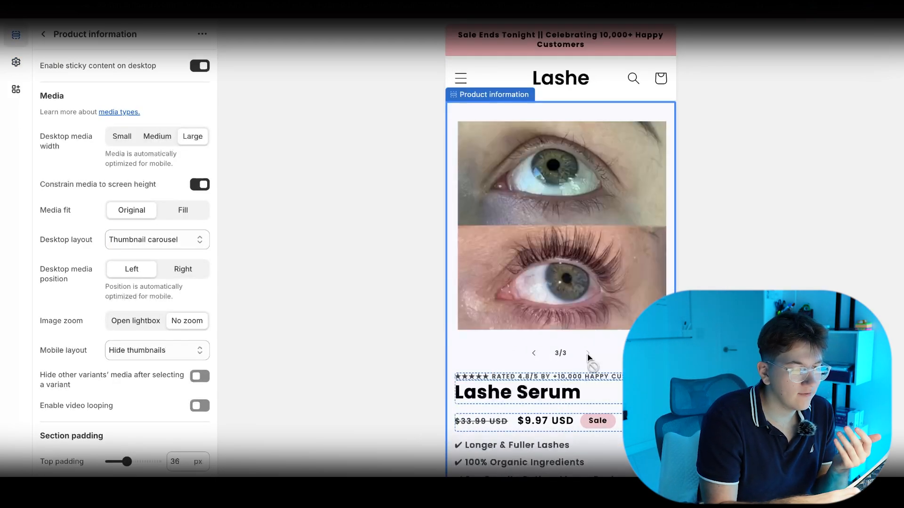
pyautogui.click(534, 353)
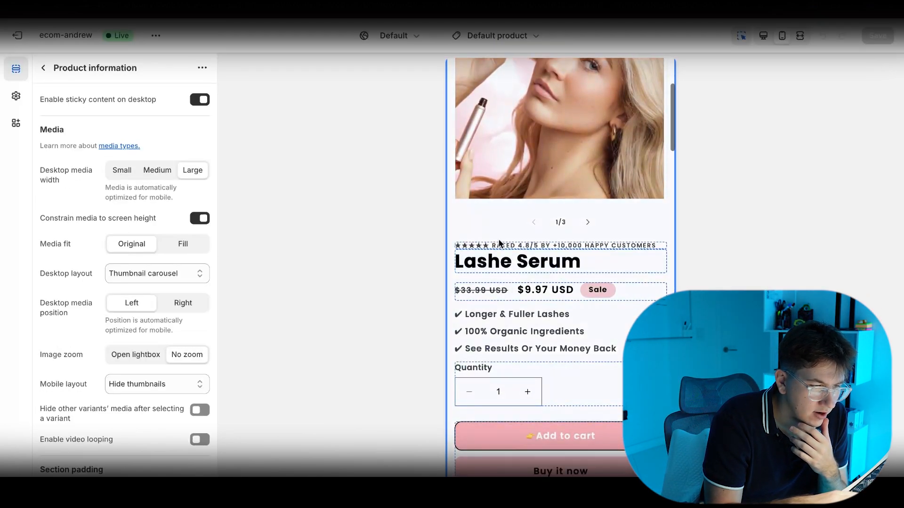
pyautogui.scroll(-3)
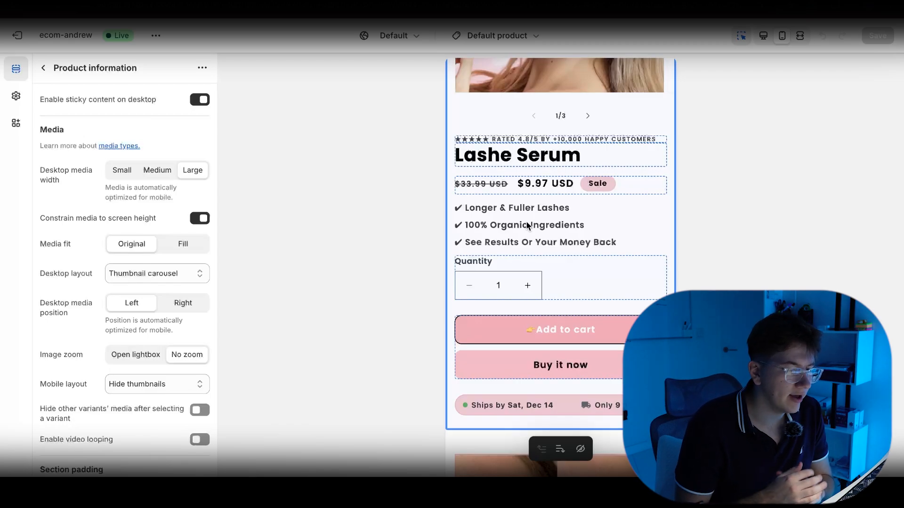
pyautogui.scroll(-3)
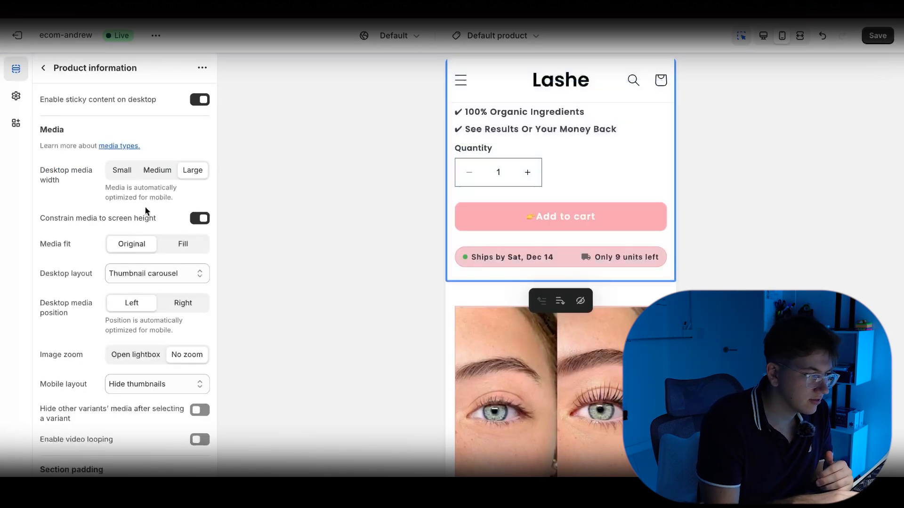
# Leave the shipping banner's Custom Liquid code and open the 'Longer Lashes Naturally!' image-with-text section.
pyautogui.click(43, 67)
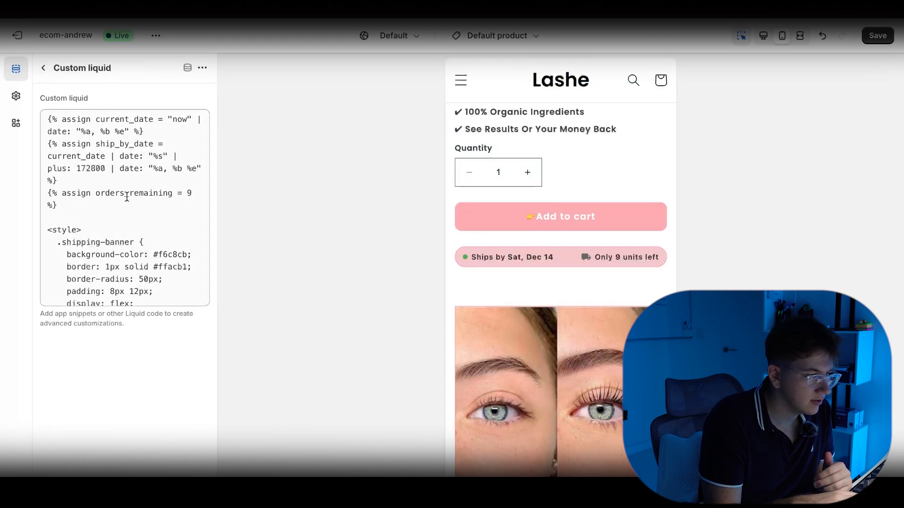
pyautogui.scroll(-3)
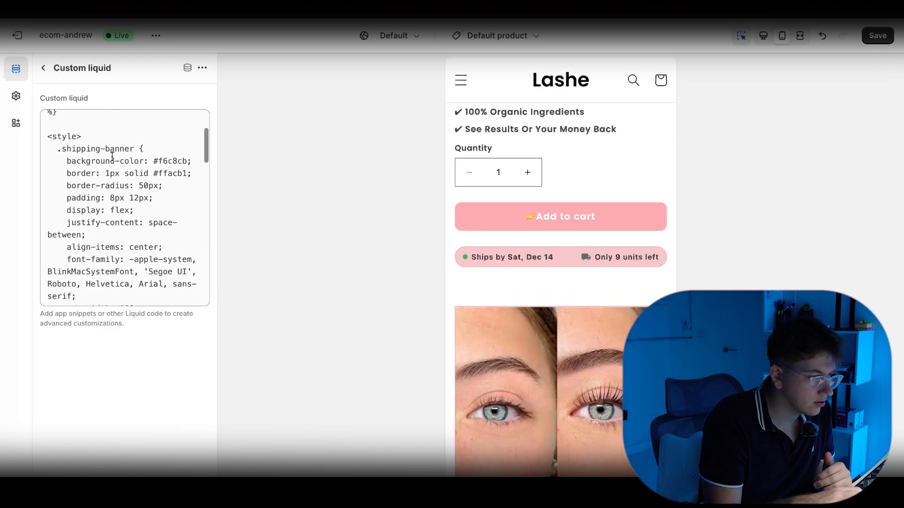
pyautogui.doubleClick(129, 161)
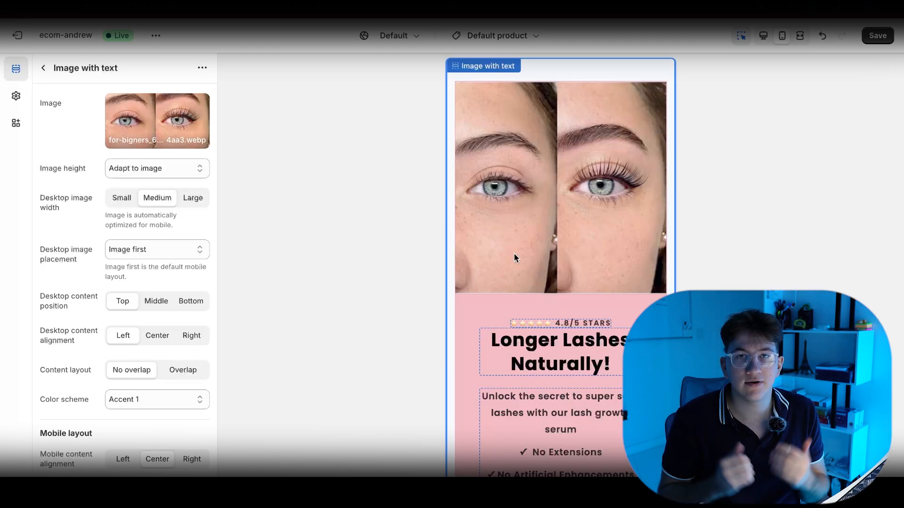
# Scroll the Image with text panel, then go back to the Default product section list.
pyautogui.scroll(-3)
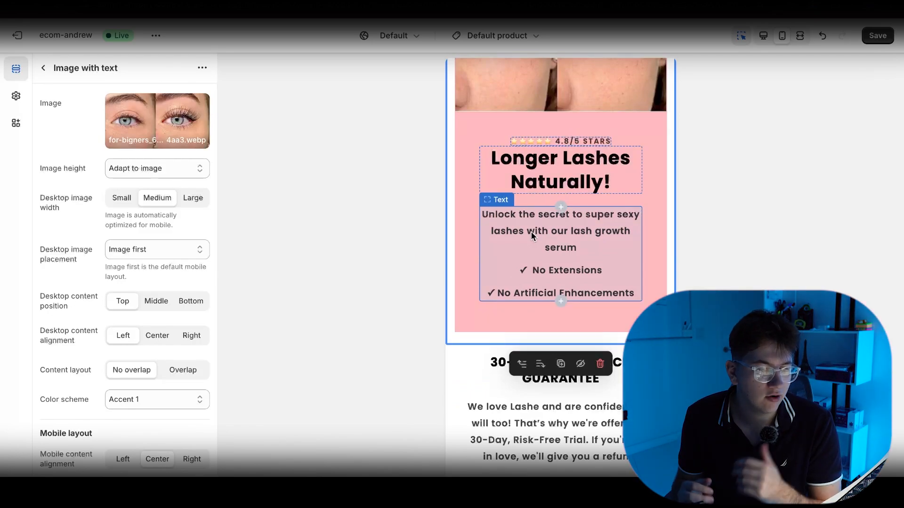
pyautogui.scroll(-3)
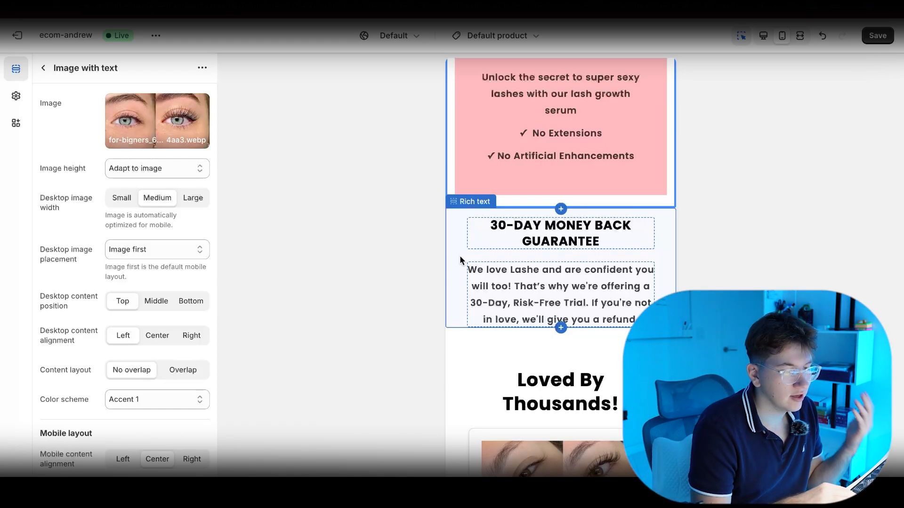
pyautogui.scroll(-3)
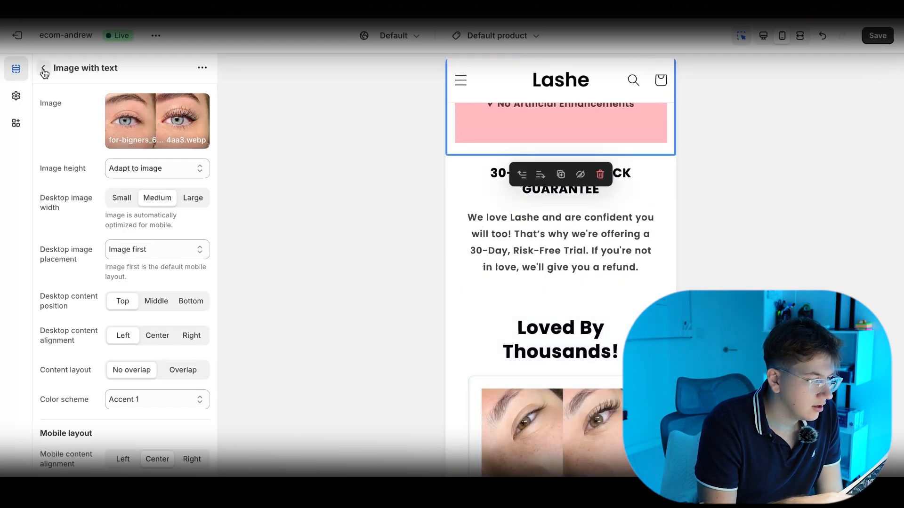
pyautogui.click(43, 68)
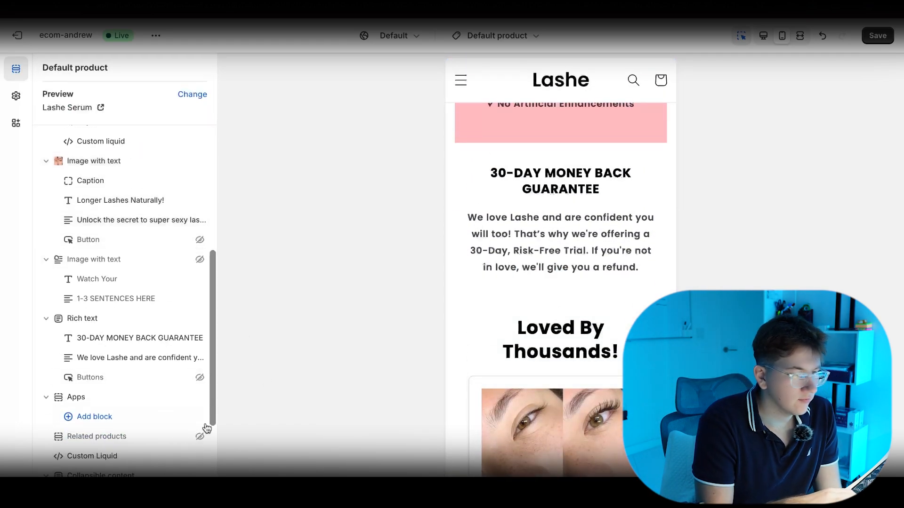
pyautogui.moveTo(697, 242)
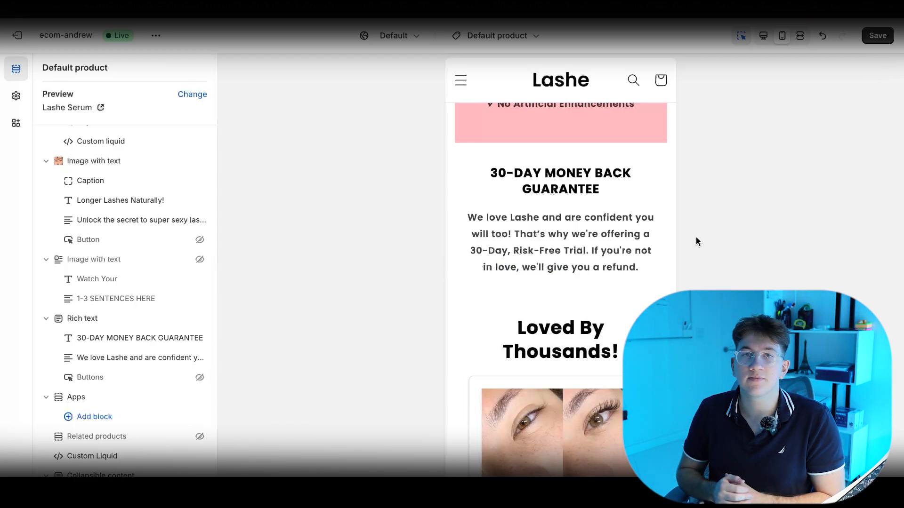
pyautogui.moveTo(429, 179)
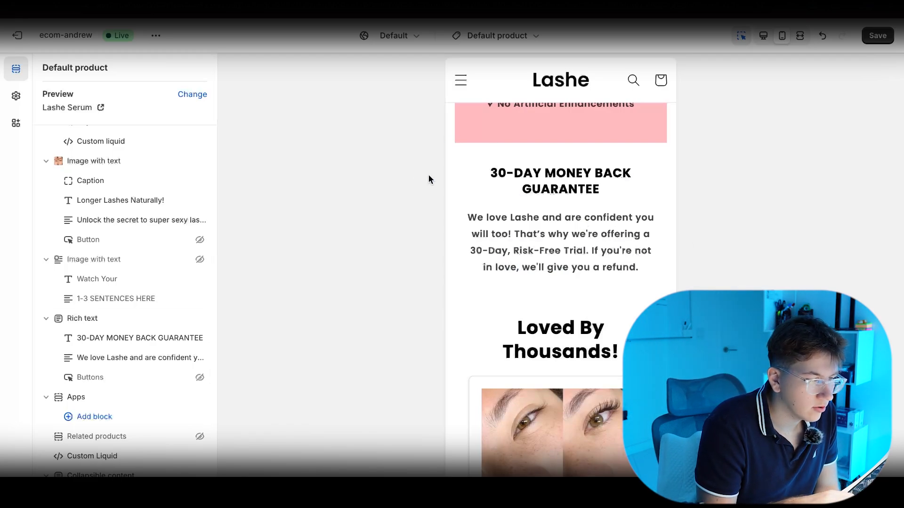
pyautogui.click(559, 181)
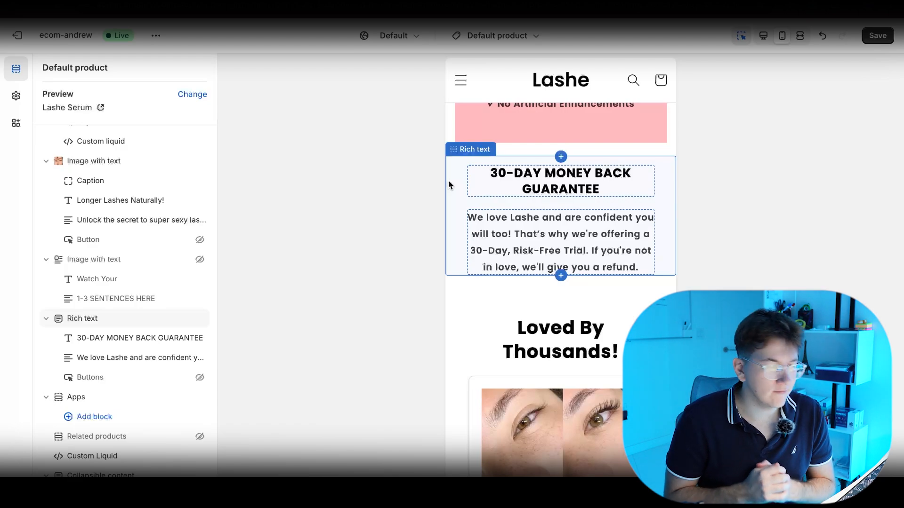
pyautogui.scroll(3)
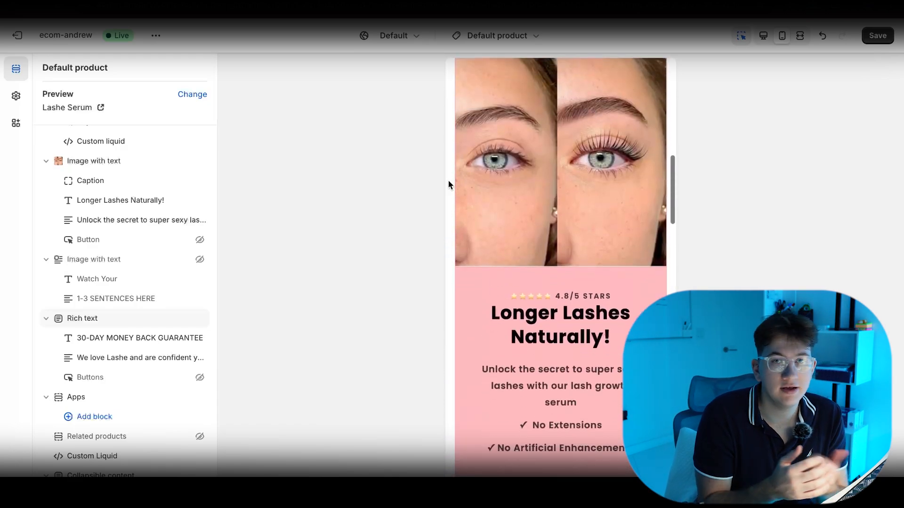
pyautogui.scroll(-3)
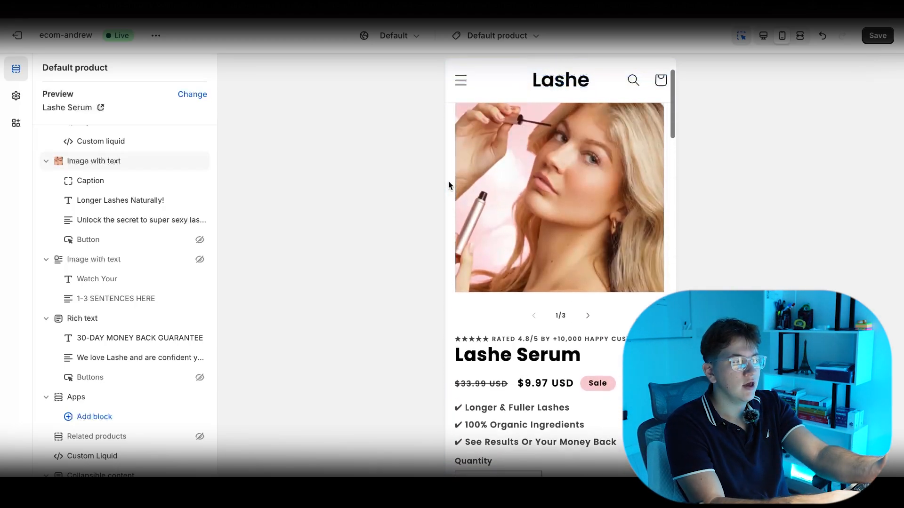
pyautogui.scroll(-3)
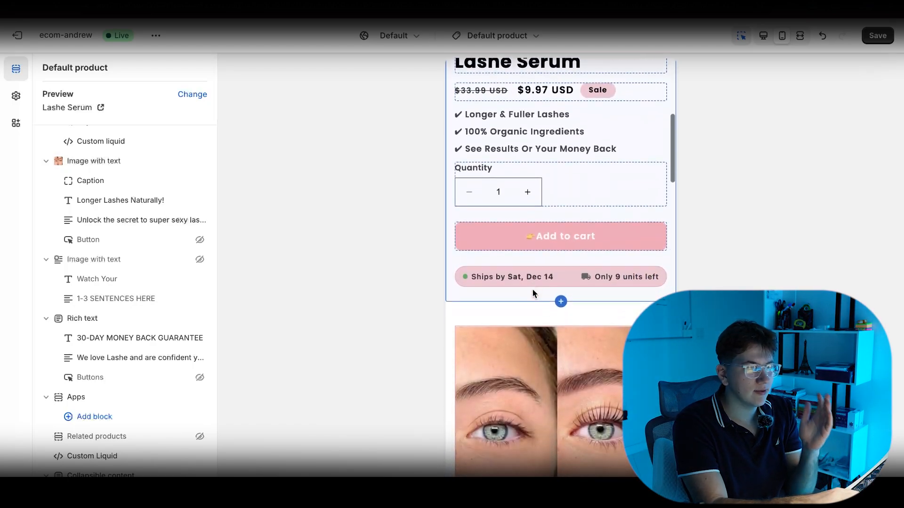
pyautogui.scroll(-3)
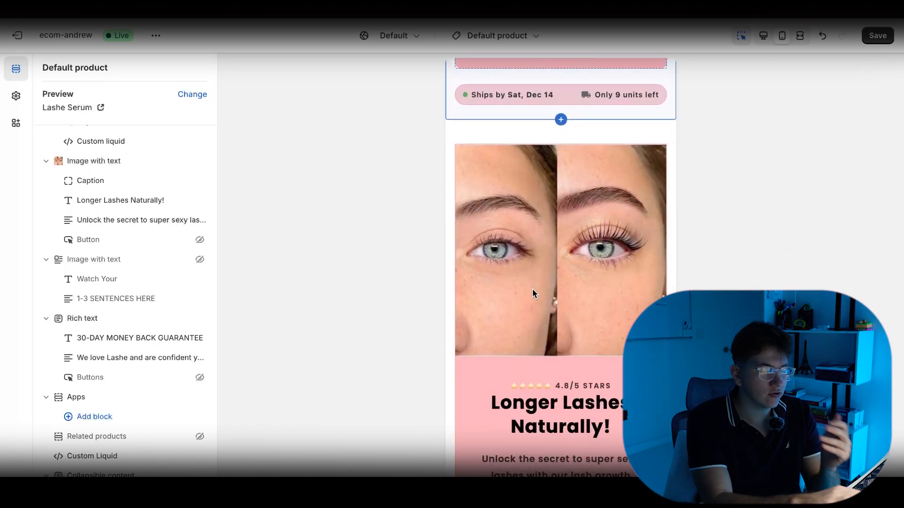
pyautogui.scroll(-3)
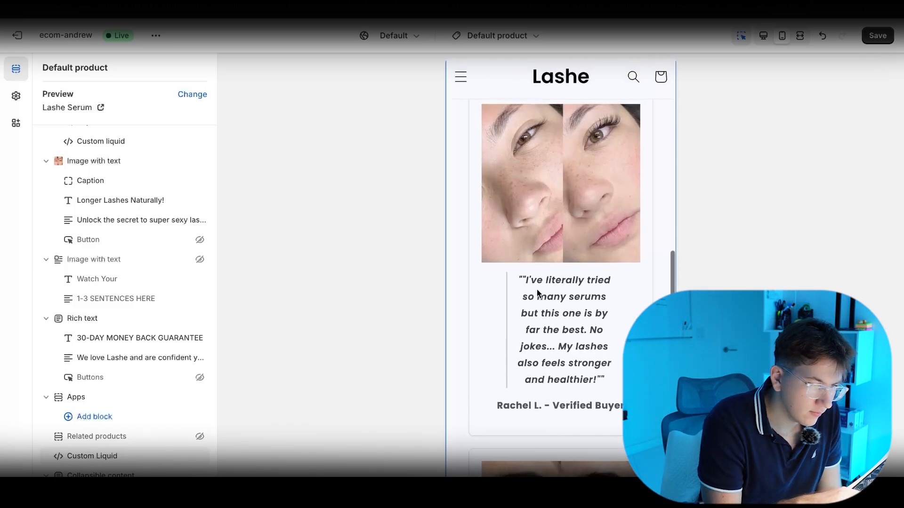
pyautogui.scroll(3)
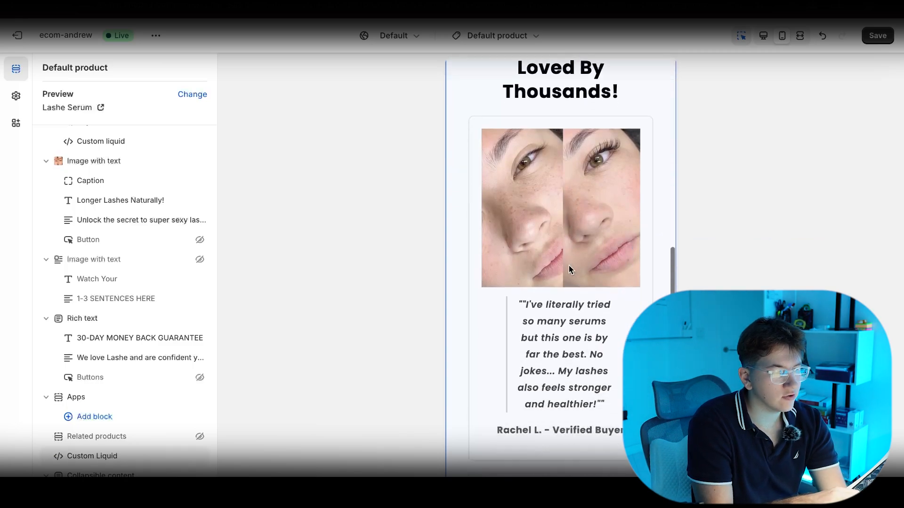
# Select the Loved By Thousands Custom Liquid section and scroll through its code.
pyautogui.click(92, 456)
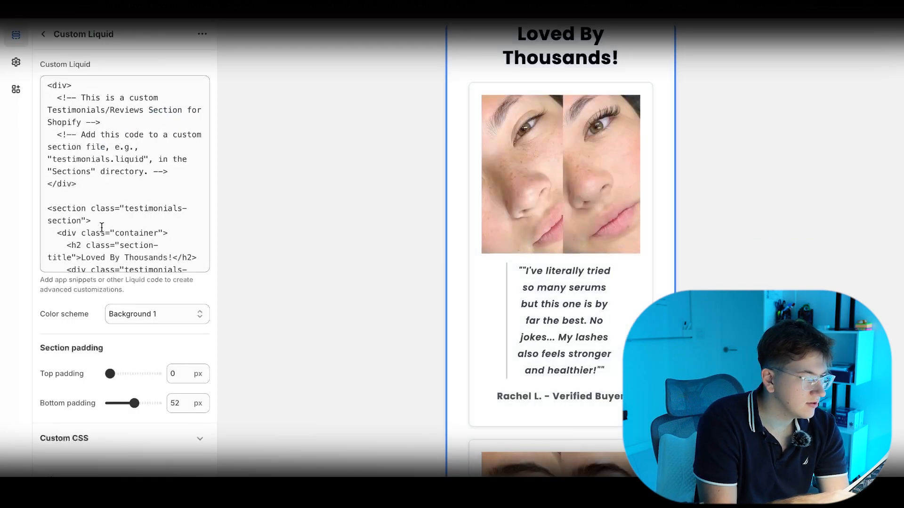
pyautogui.scroll(-3)
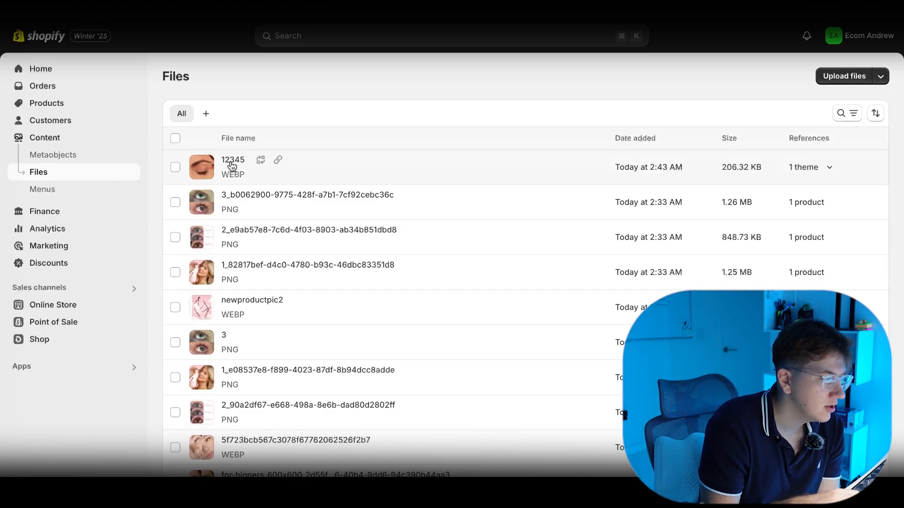
pyautogui.moveTo(261, 223)
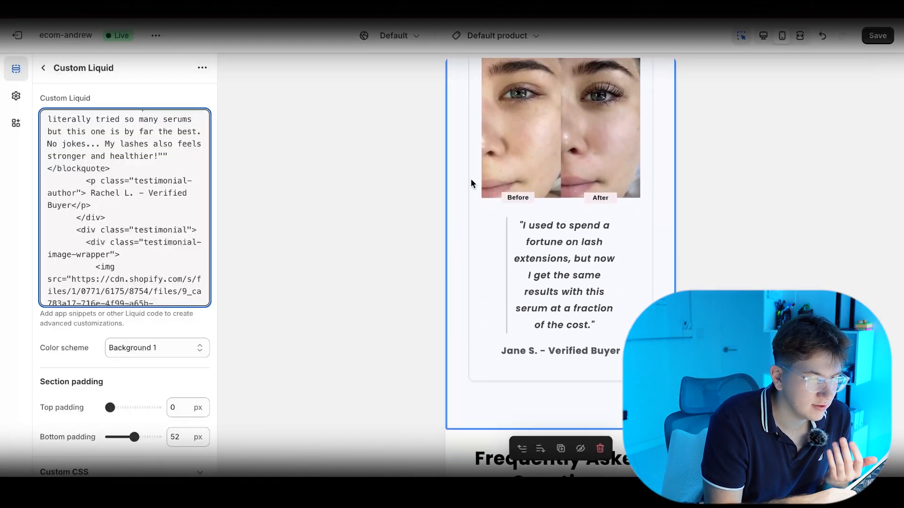
# Scroll past the FAQ to the How To Apply section using the 12345.webp image.
pyautogui.scroll(-3)
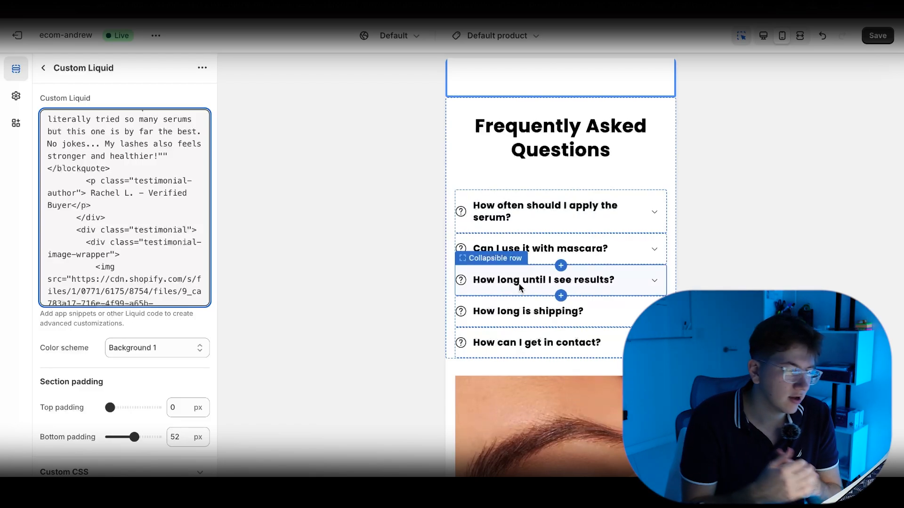
pyautogui.scroll(-3)
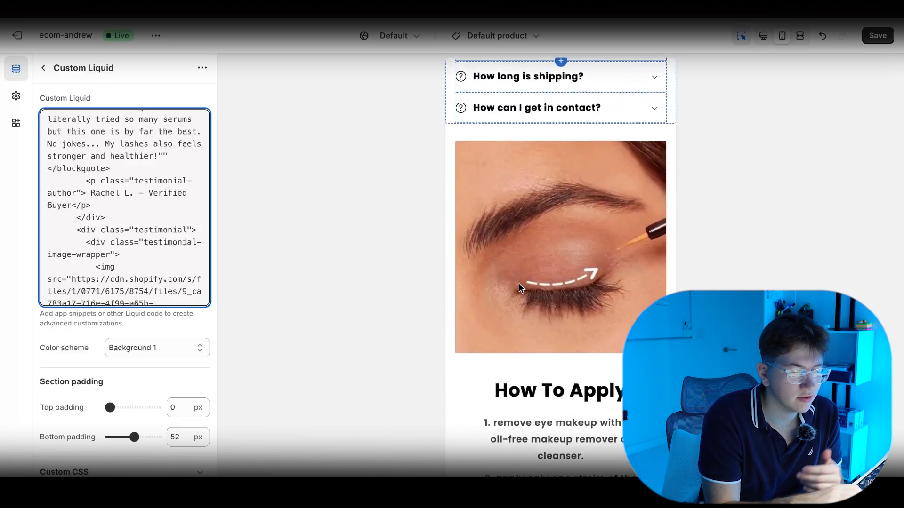
pyautogui.scroll(3)
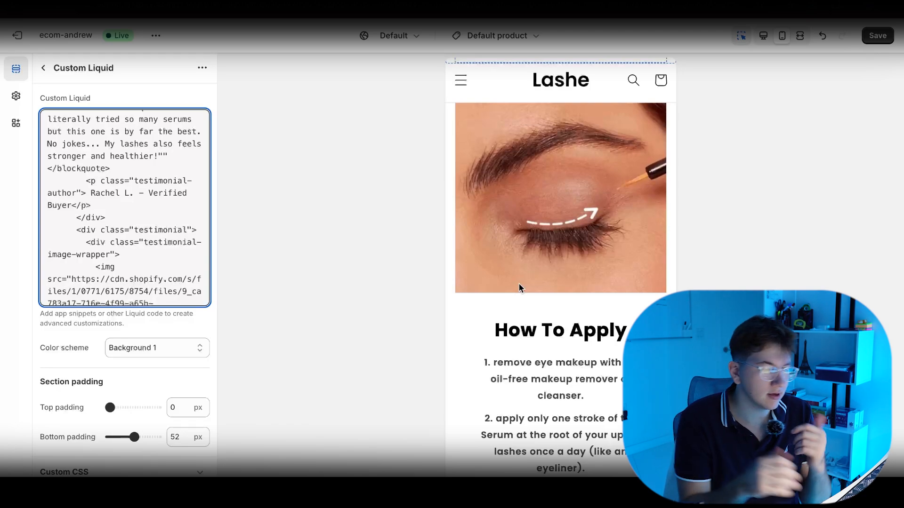
pyautogui.scroll(-3)
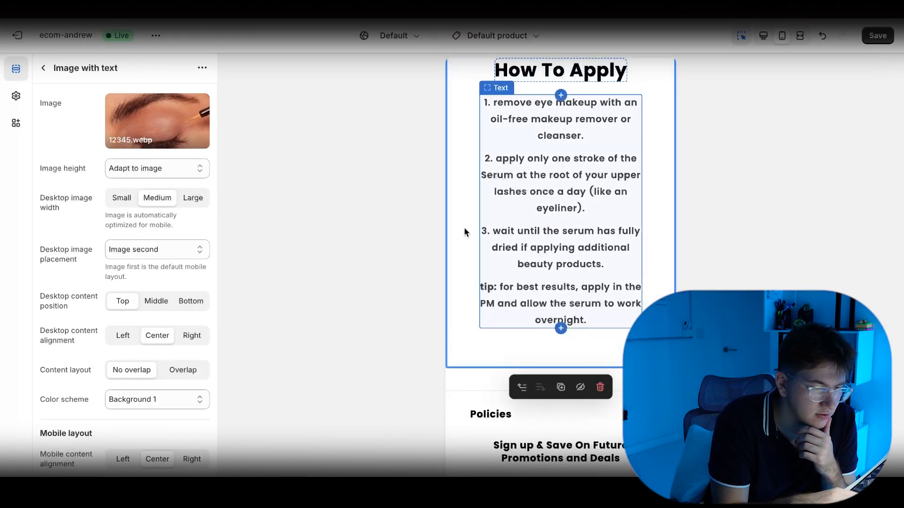
# Scroll the Lashe Serum preview down to the footer's Policies and email signup.
pyautogui.scroll(-3)
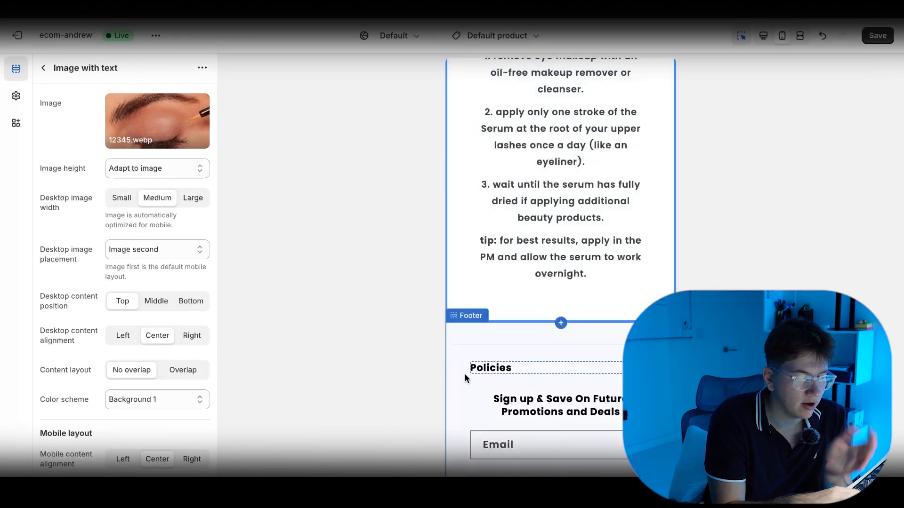
pyautogui.moveTo(501, 413)
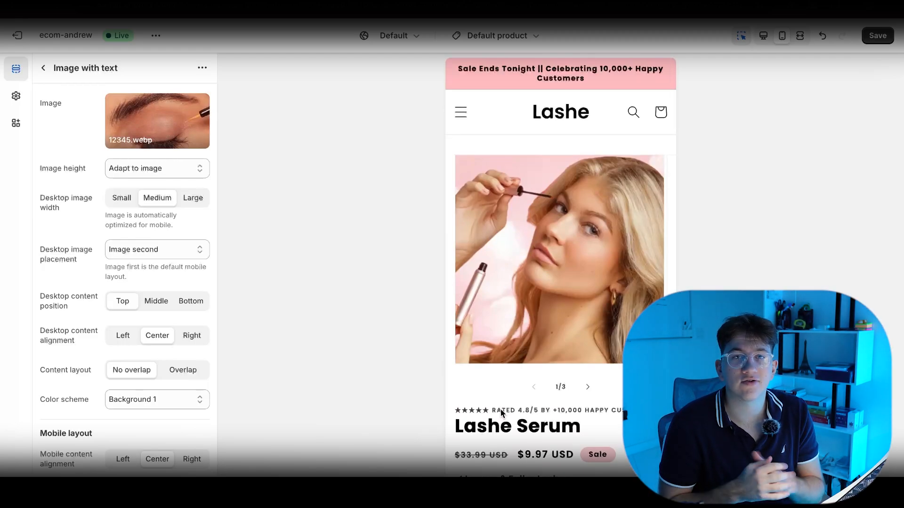
pyautogui.moveTo(807, 149)
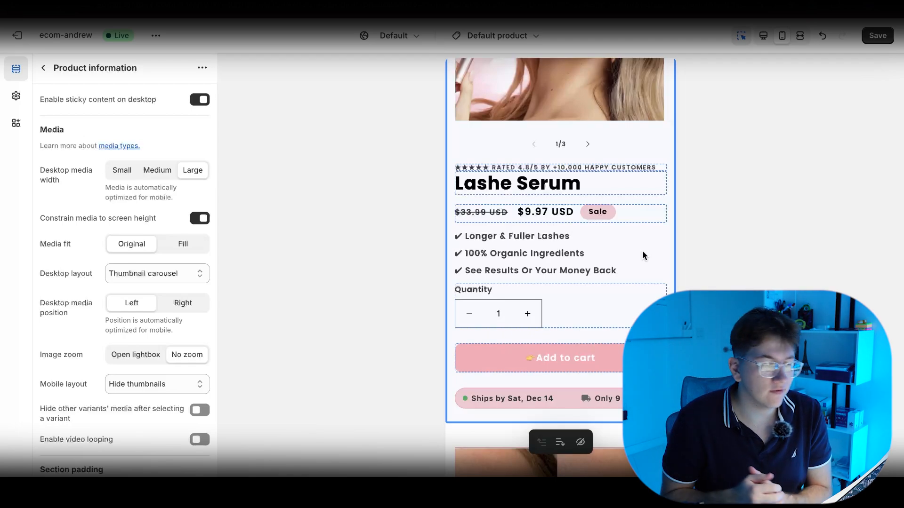
pyautogui.moveTo(486, 323)
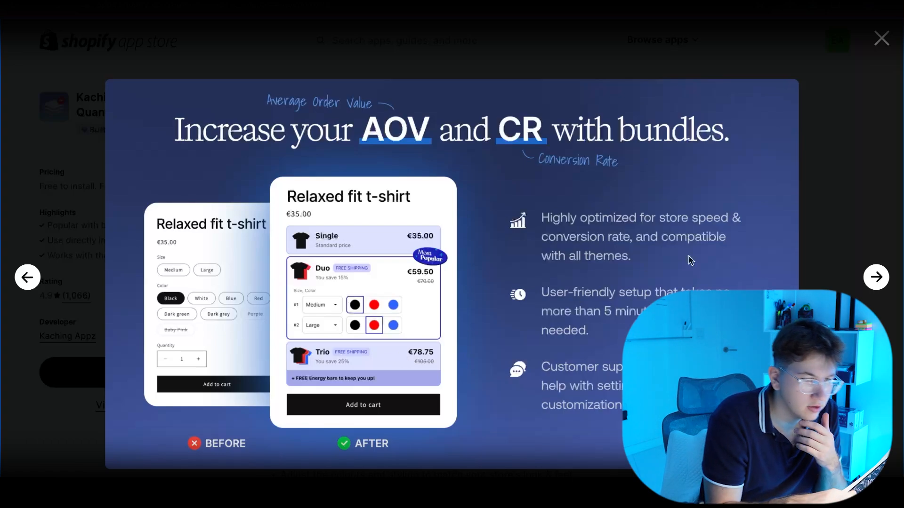
# Close the bundle screenshot, then view and close a Loox Product Reviews customization screenshot.
pyautogui.click(881, 38)
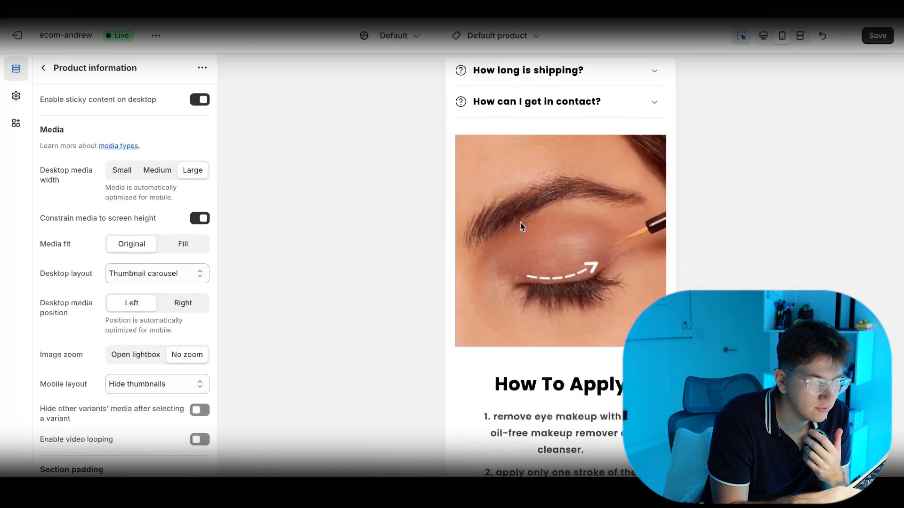
pyautogui.scroll(-3)
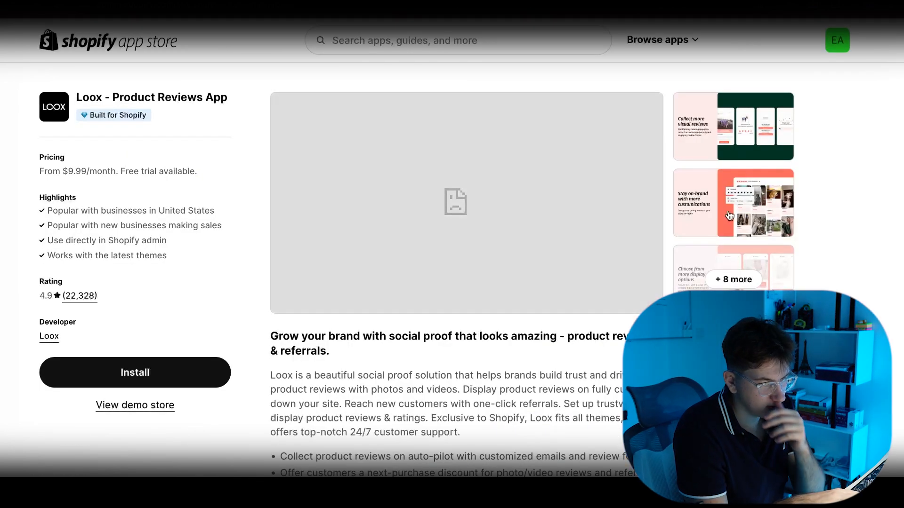
pyautogui.click(732, 203)
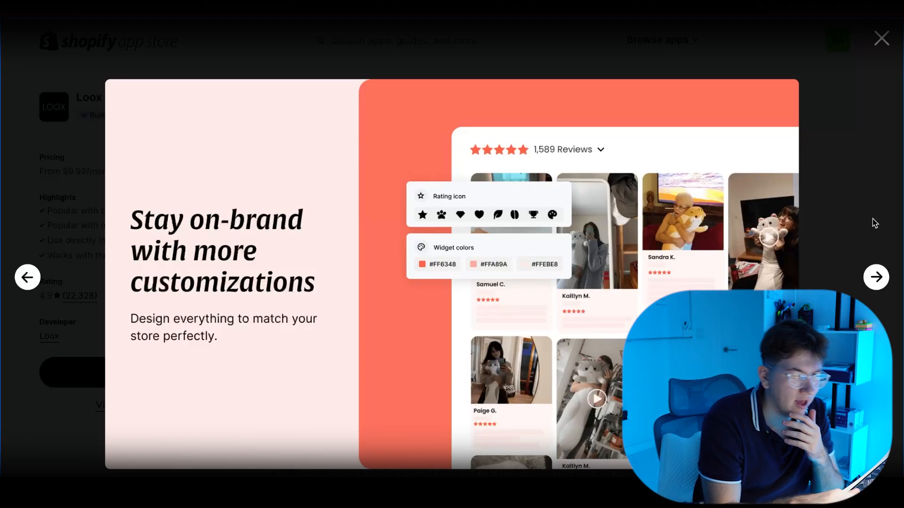
pyautogui.click(881, 38)
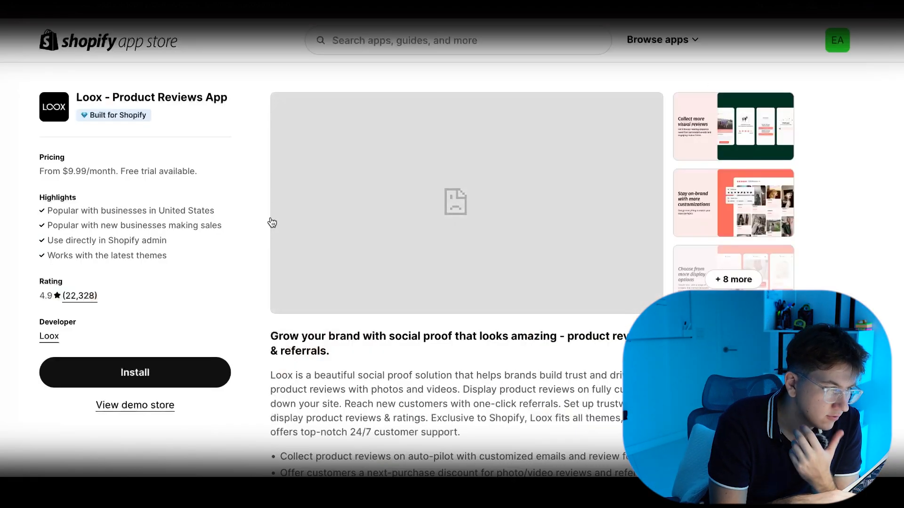